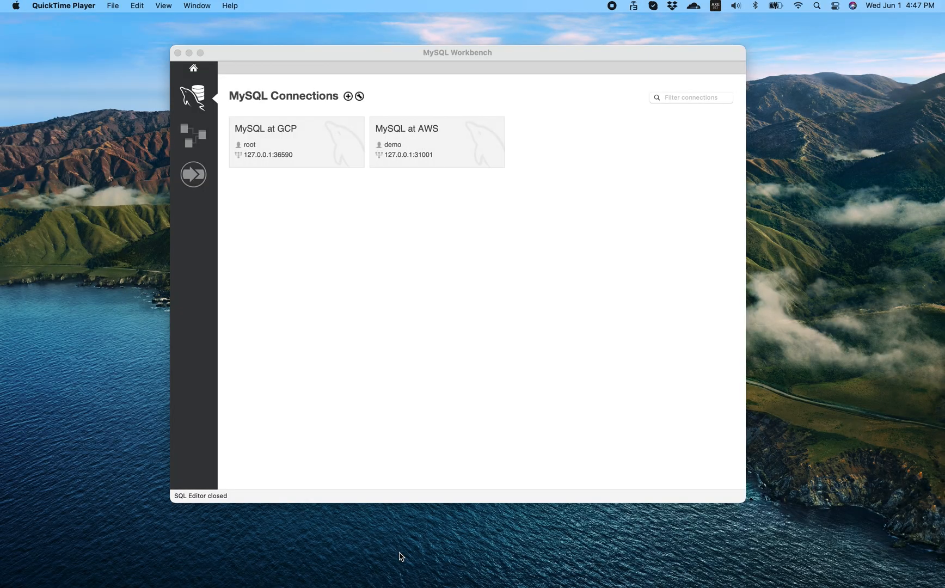
pyautogui.moveTo(345, 436)
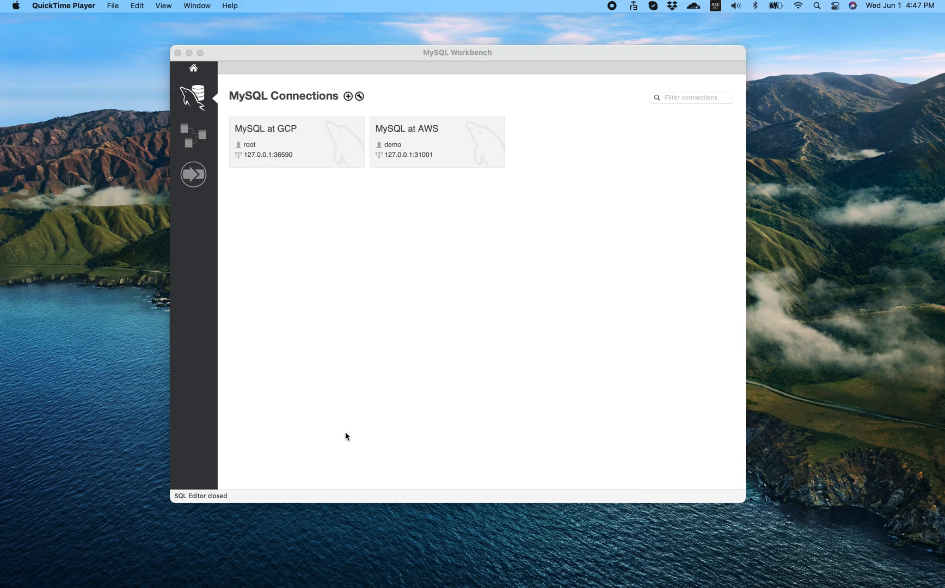
pyautogui.moveTo(247, 162)
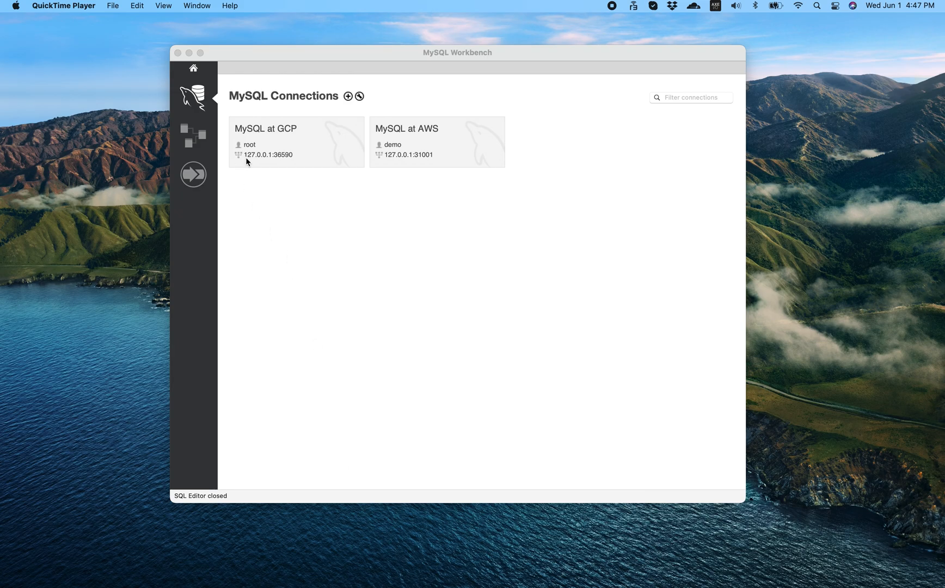
pyautogui.moveTo(272, 163)
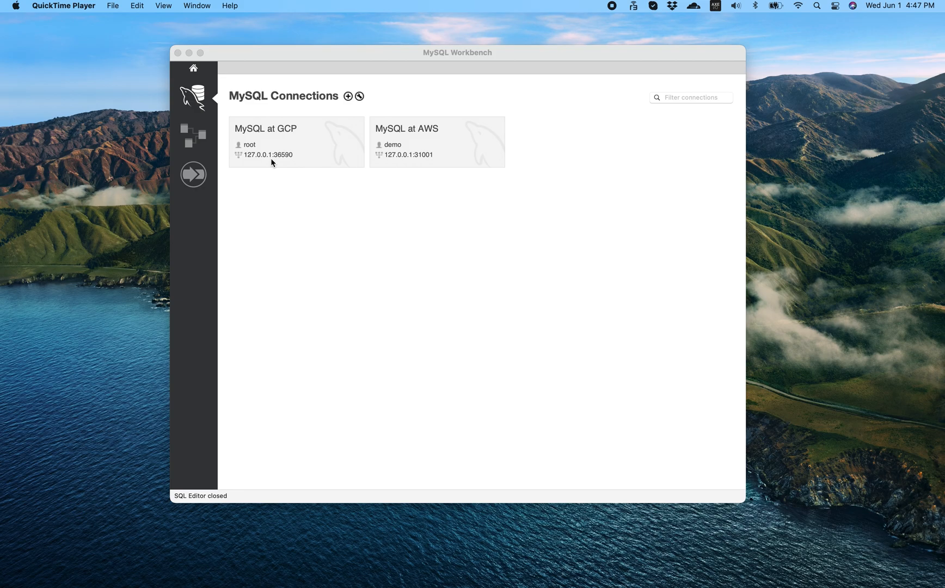
pyautogui.moveTo(299, 147)
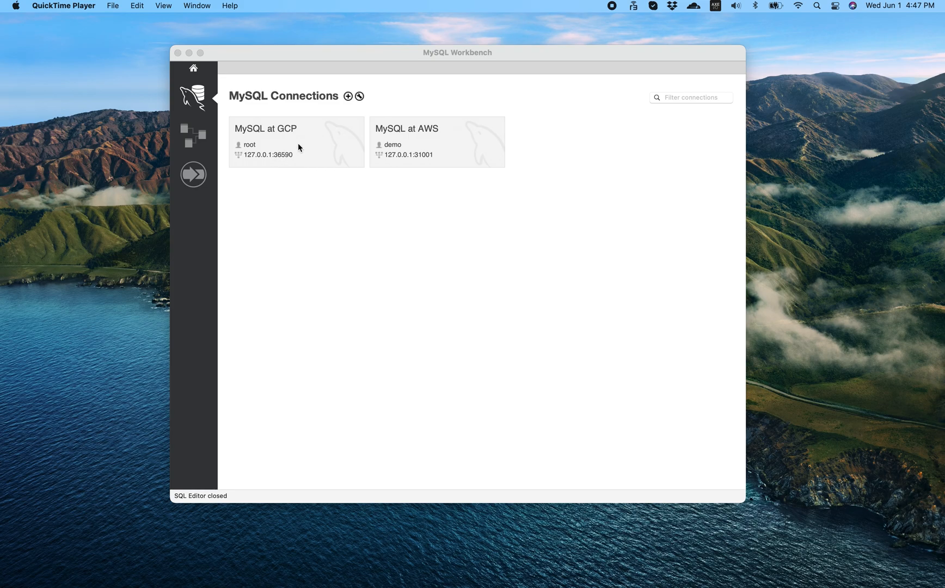
pyautogui.moveTo(296, 137)
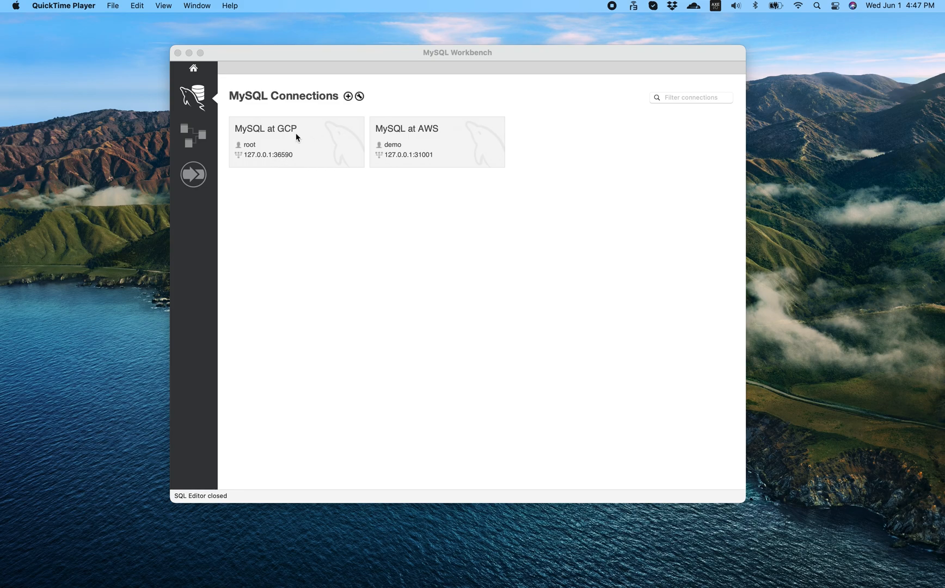
pyautogui.moveTo(398, 556)
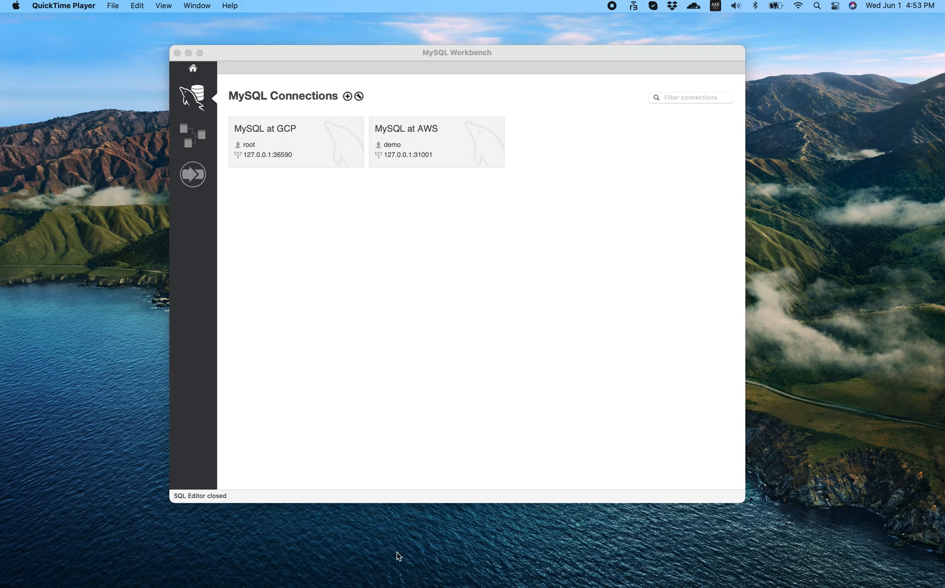
pyautogui.moveTo(298, 149)
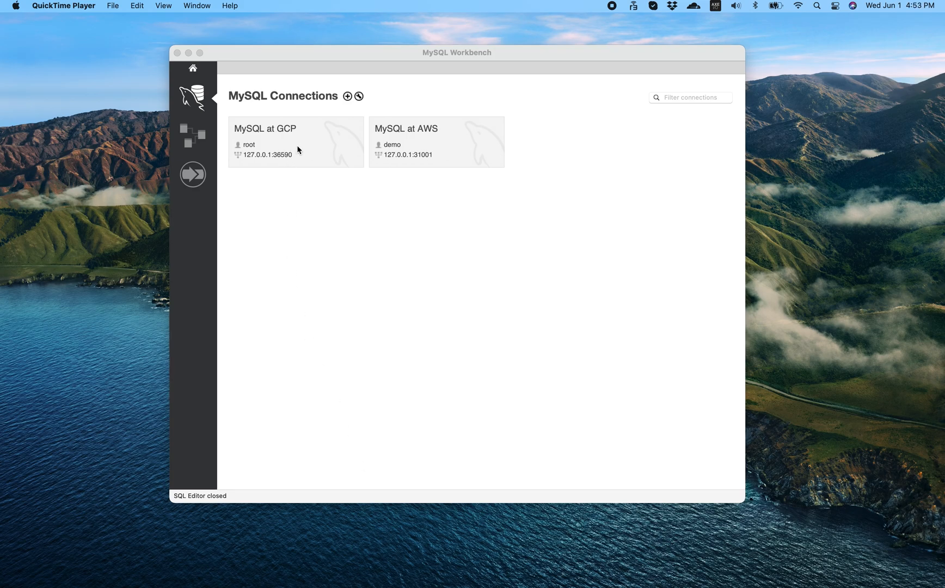
pyautogui.moveTo(282, 158)
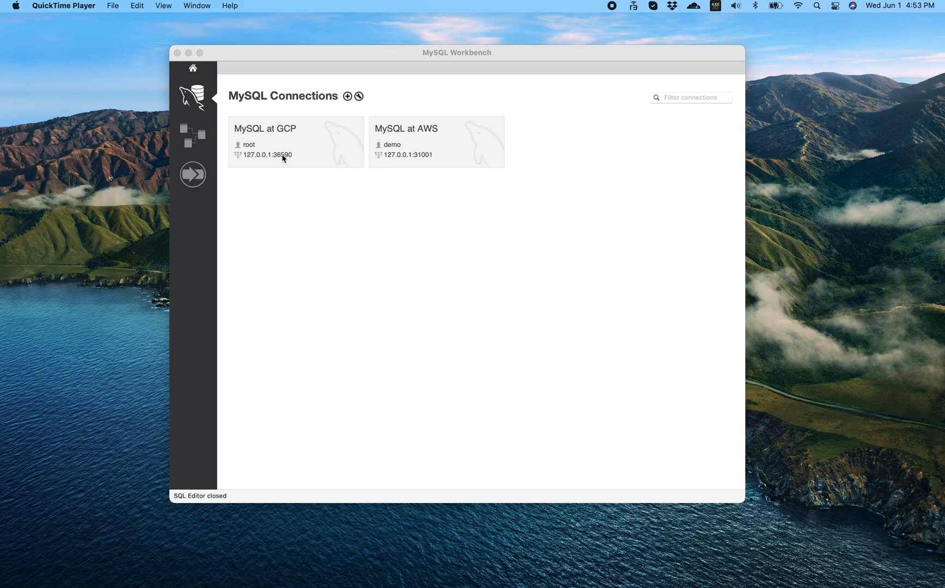
# - Connect to 'MySQL at GCP' and expand sys > Tables to reach sys_config
pyautogui.doubleClick(295, 141)
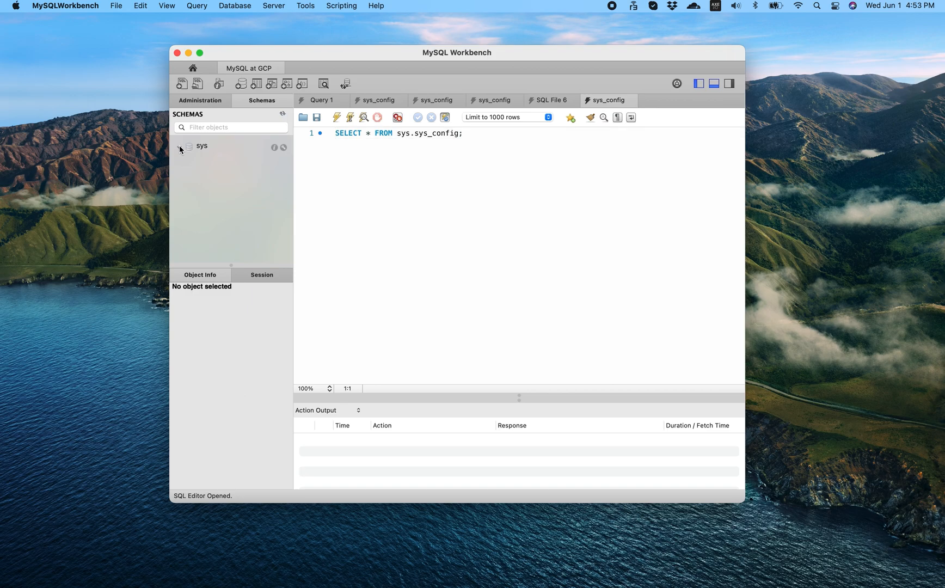
pyautogui.click(179, 146)
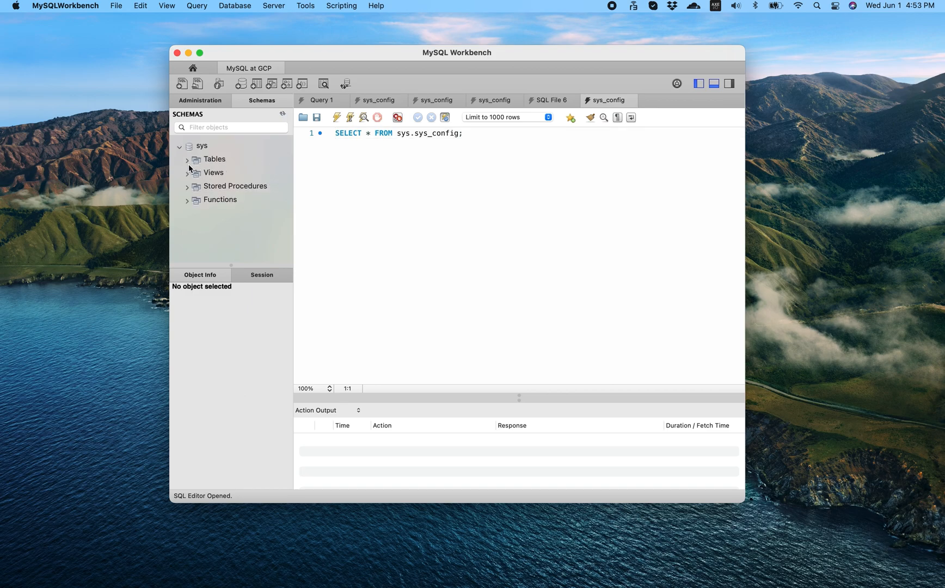
pyautogui.click(187, 158)
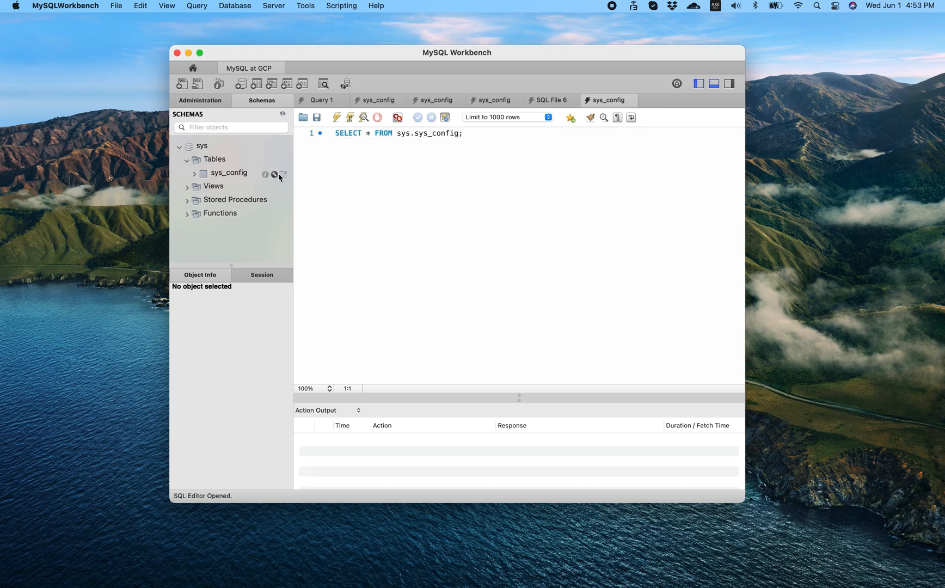
pyautogui.click(283, 174)
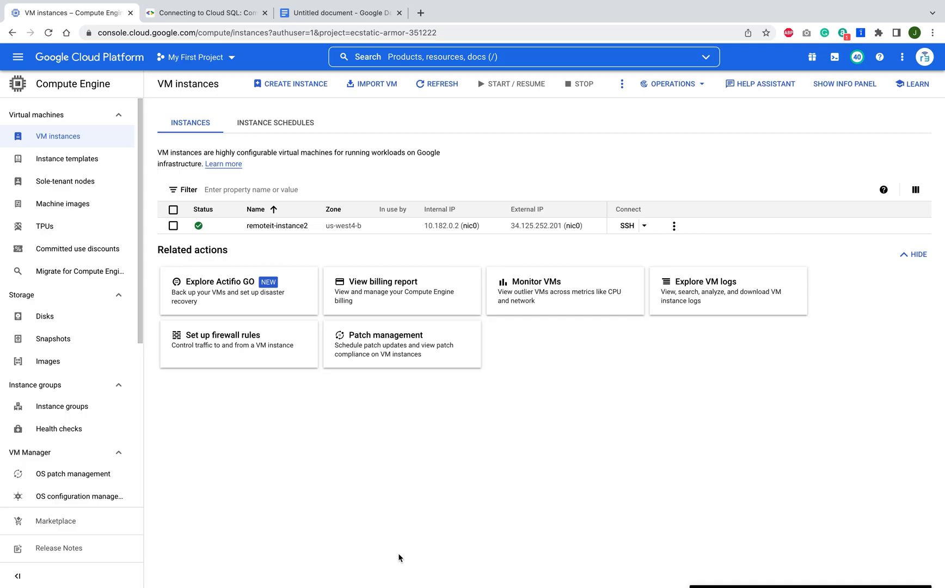
pyautogui.moveTo(336, 89)
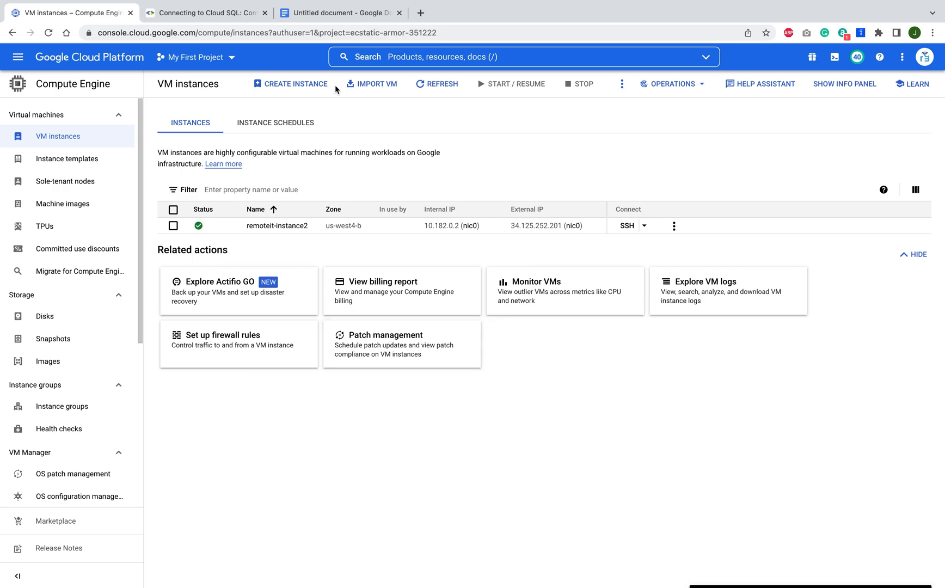
# - Start a new VM instance and add the jamesfox@Jamess-MBP public SSH key under Security
pyautogui.click(294, 84)
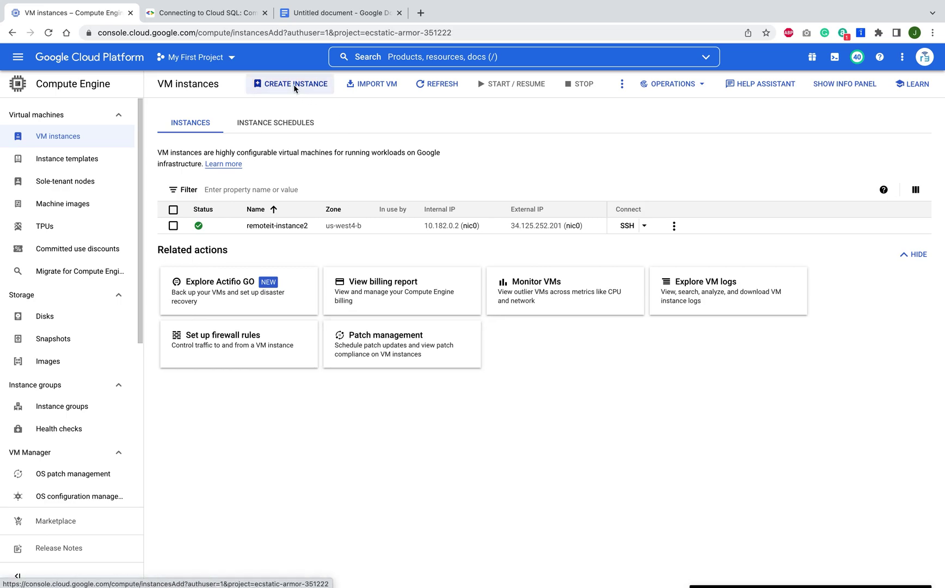
pyautogui.click(294, 84)
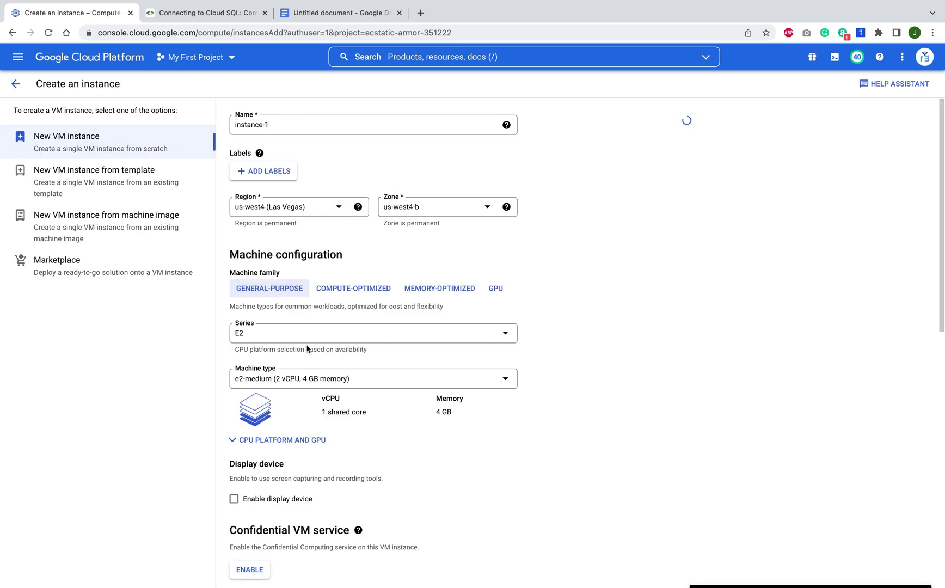
pyautogui.scroll(-3)
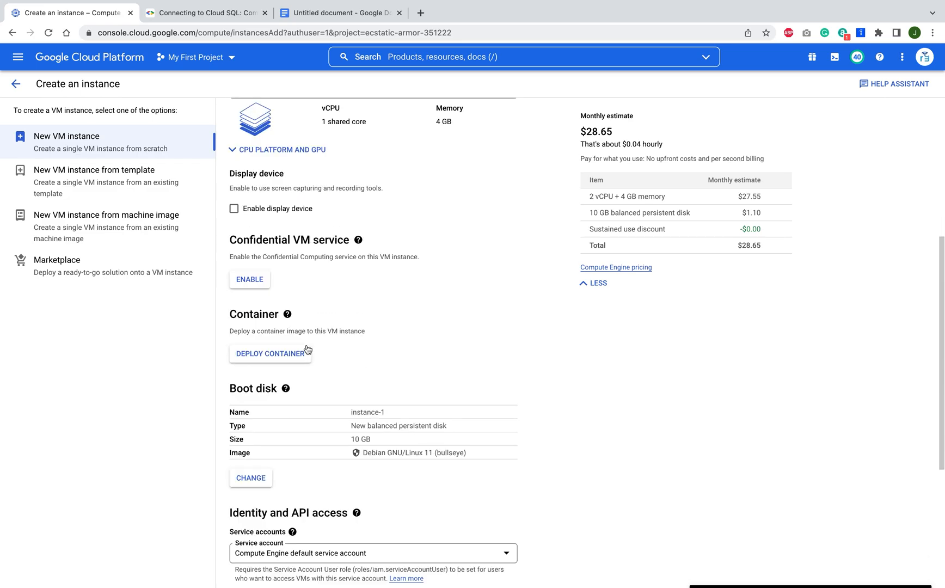
pyautogui.scroll(-3)
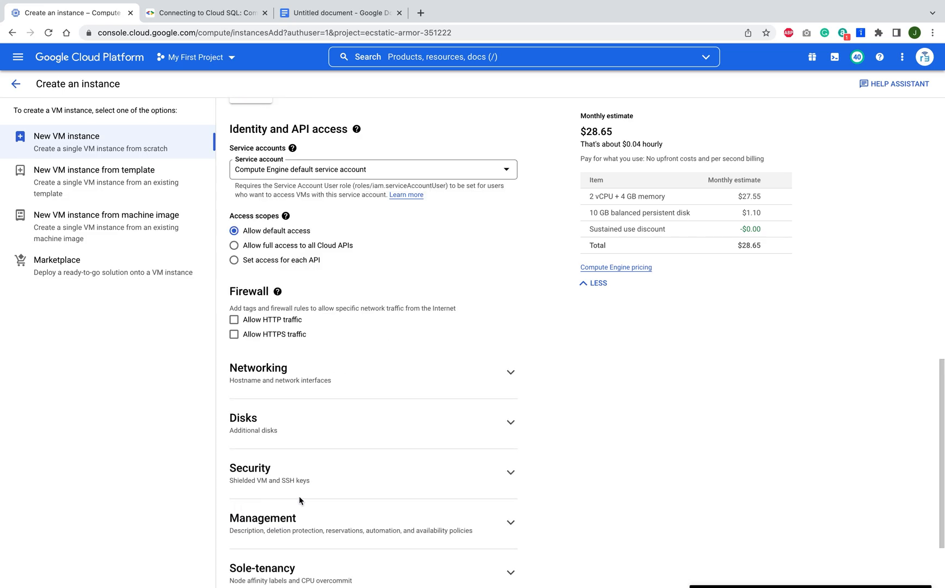
pyautogui.scroll(-3)
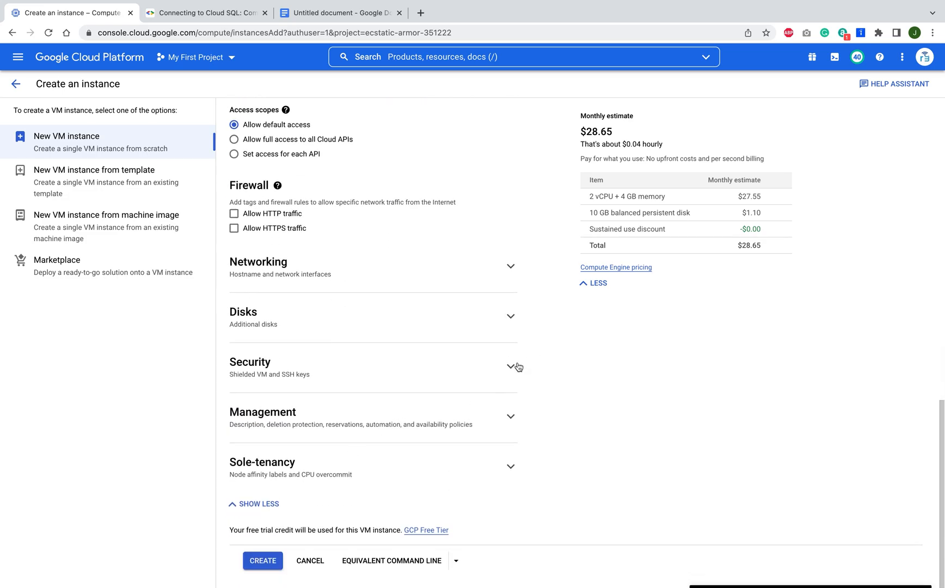
pyautogui.click(510, 366)
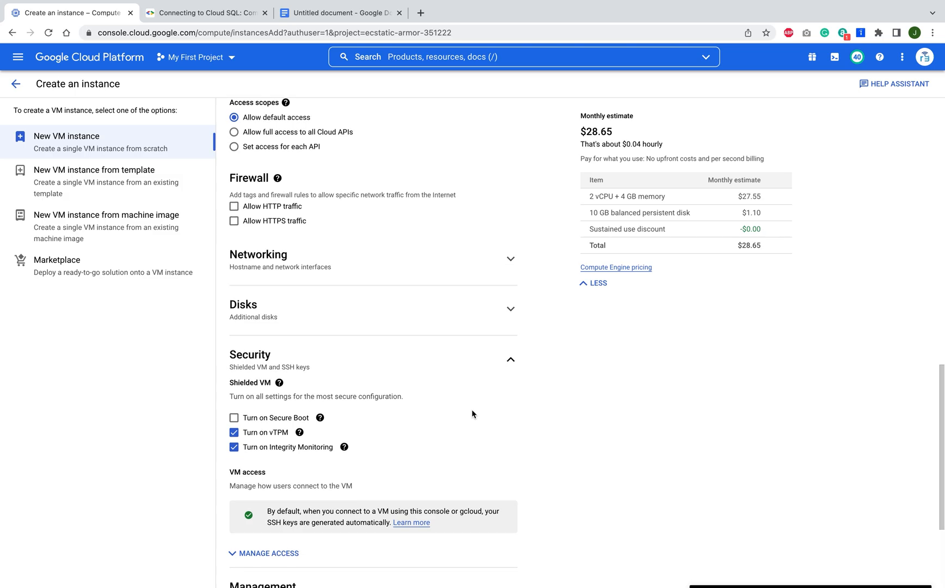
pyautogui.scroll(-3)
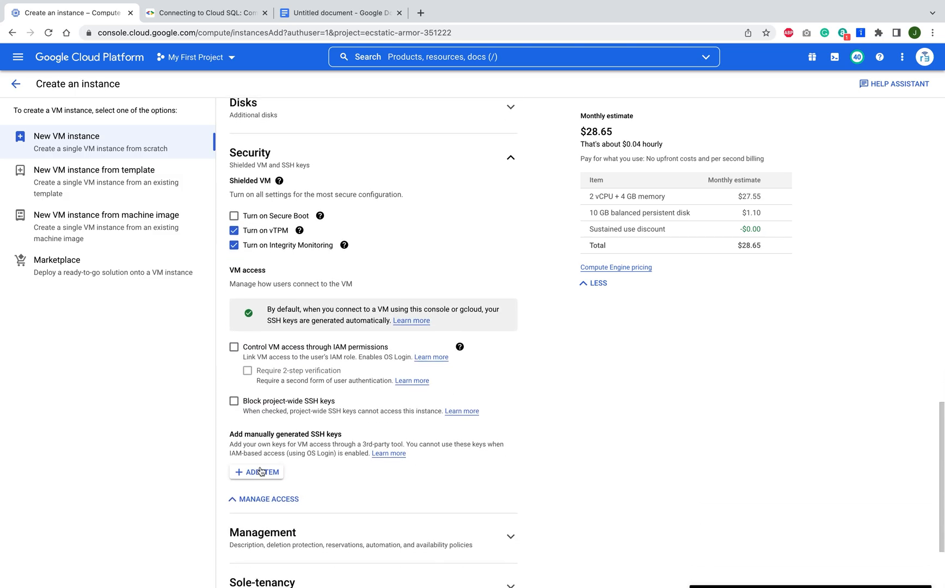
pyautogui.click(257, 472)
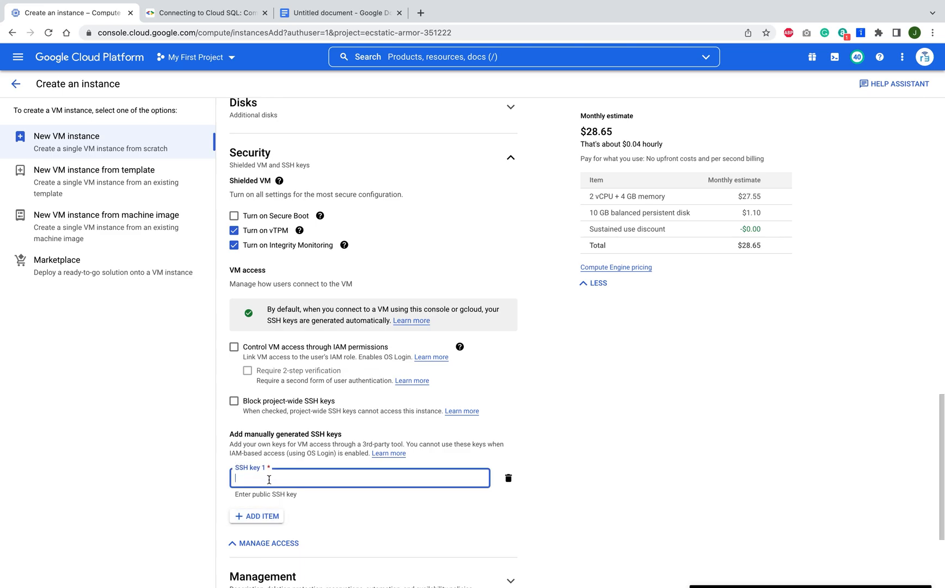
pyautogui.write('M66gHu80BQPjXzPWxvkQsQCs/ZHpM= jamesfox@Jamess-MBP.attlocal.net')
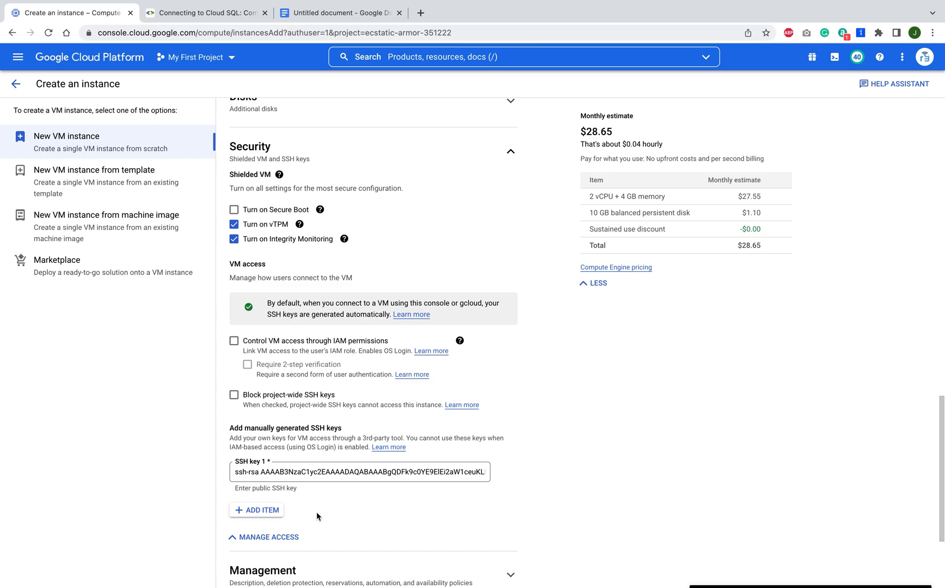
# - Under Management, begin the startup script with #!/bin/sh
pyautogui.scroll(-3)
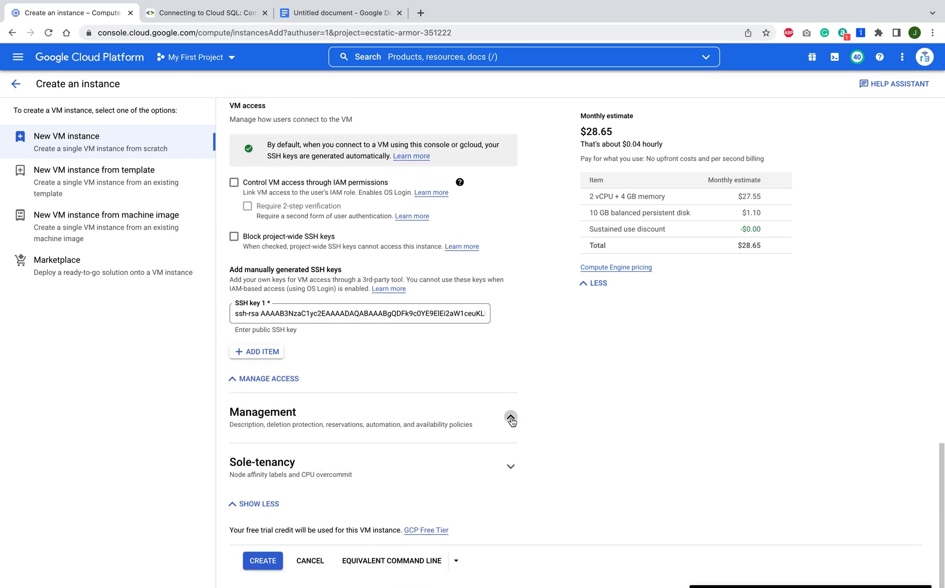
pyautogui.click(511, 419)
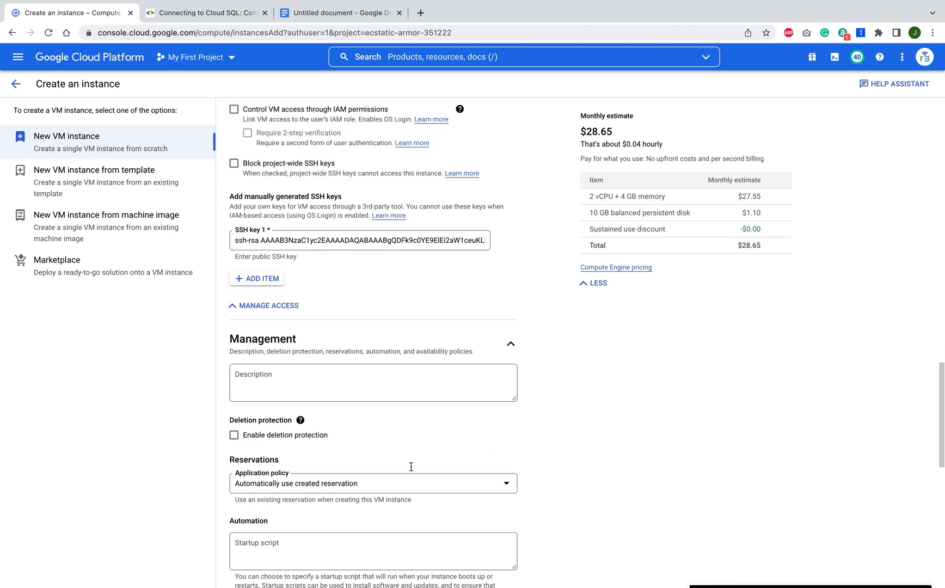
pyautogui.scroll(-3)
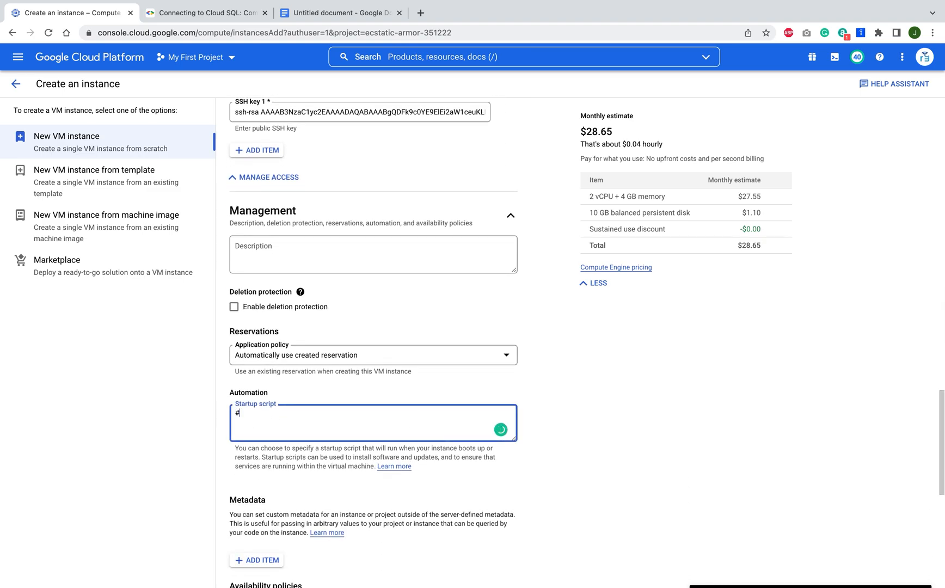
pyautogui.write('!')
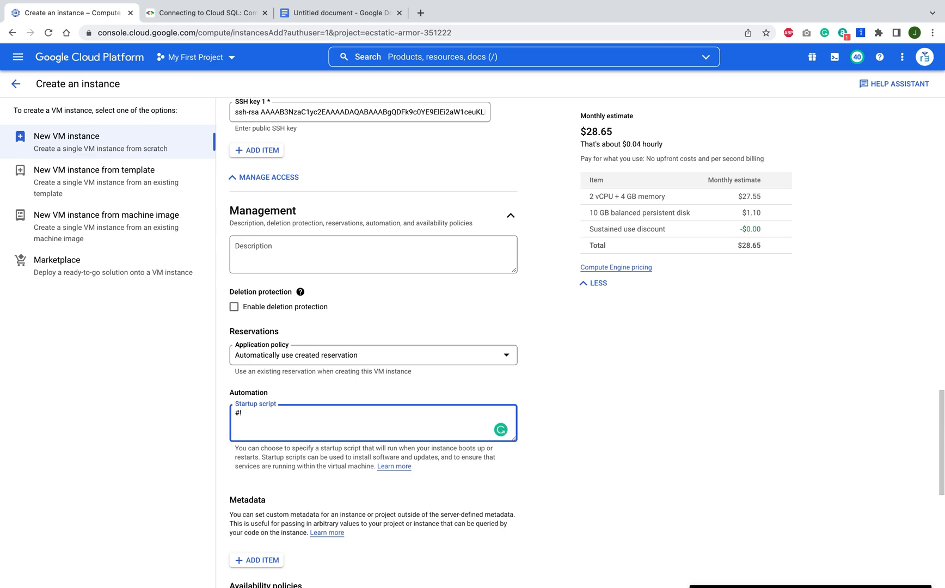
pyautogui.write('/bin/')
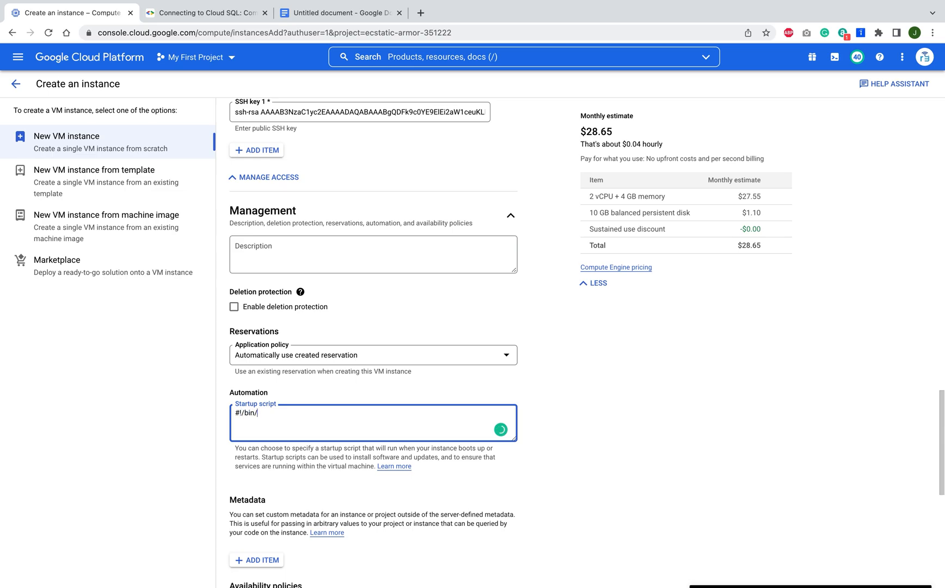
pyautogui.write('sh')
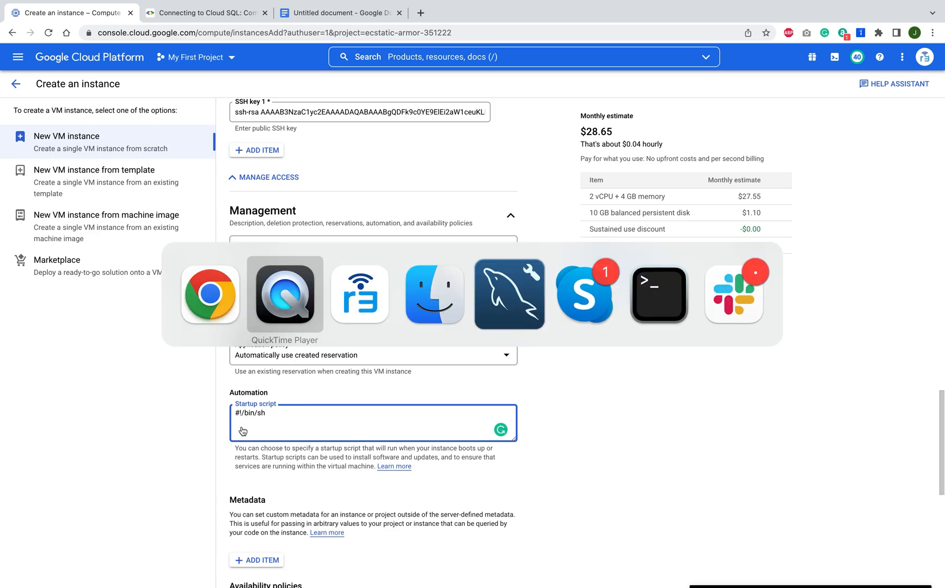
# - Add a Linux & Raspberry Pi device in remoteit and copy its registration command
pyautogui.click(360, 294)
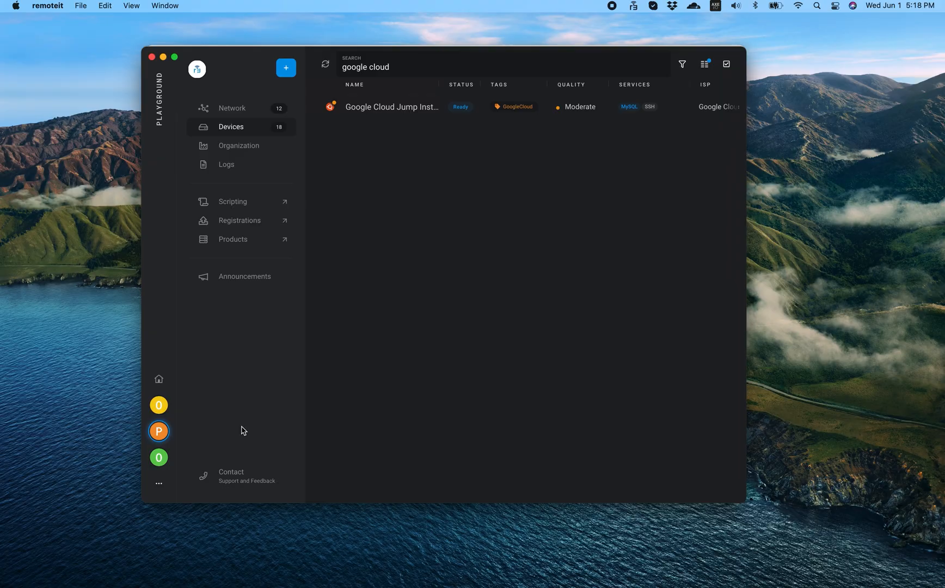
pyautogui.moveTo(285, 68)
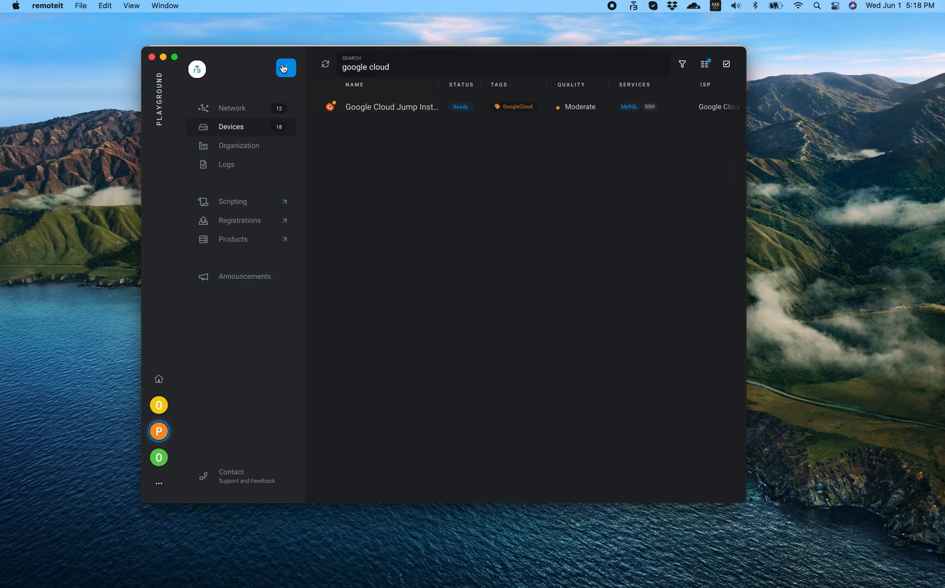
pyautogui.click(285, 67)
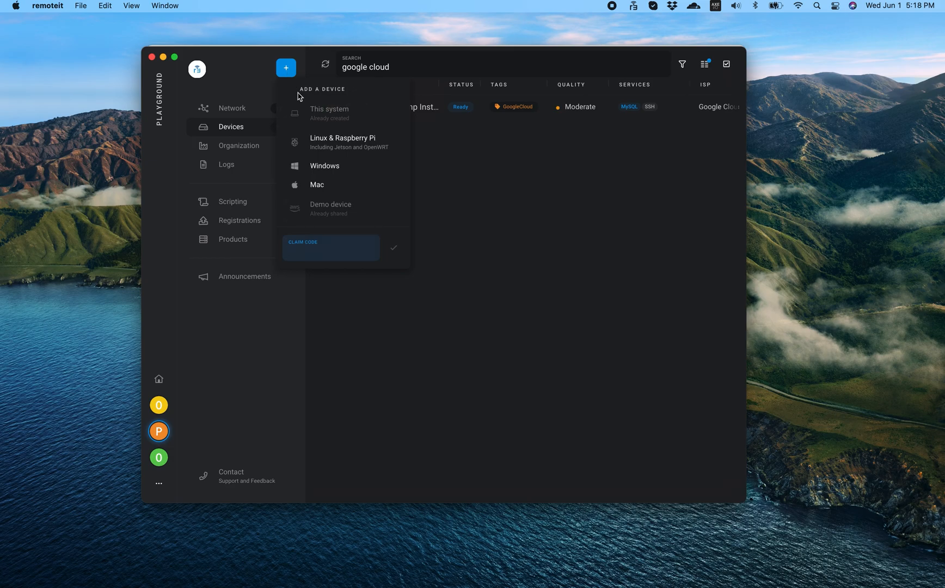
pyautogui.click(342, 141)
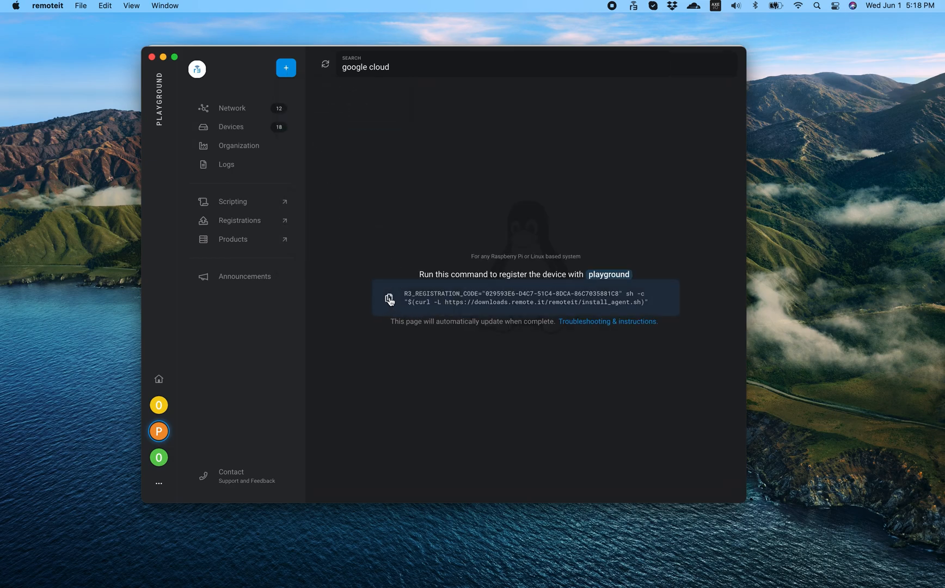
pyautogui.click(388, 300)
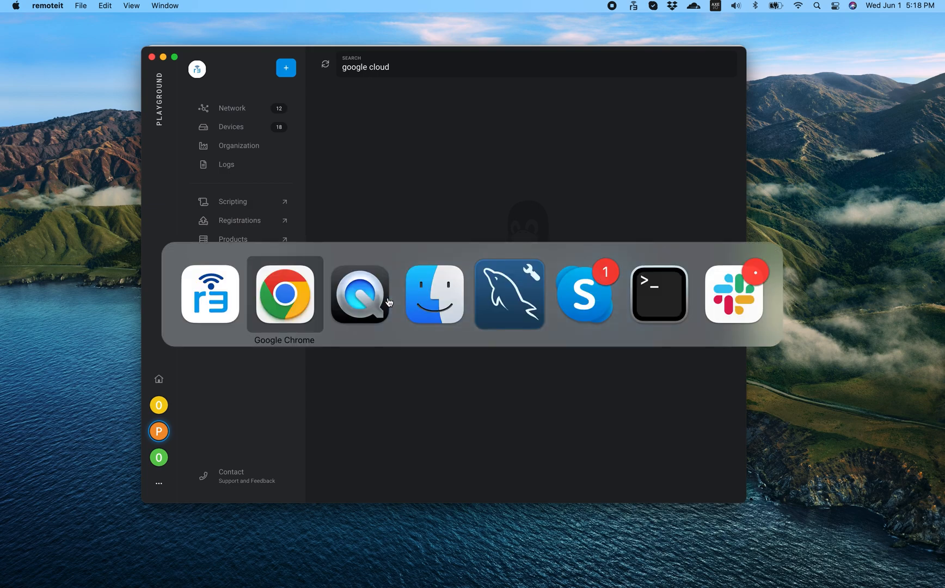
# - Paste the R3_REGISTRATION_CODE remote.it install command into the startup script and create the VM
pyautogui.click(284, 295)
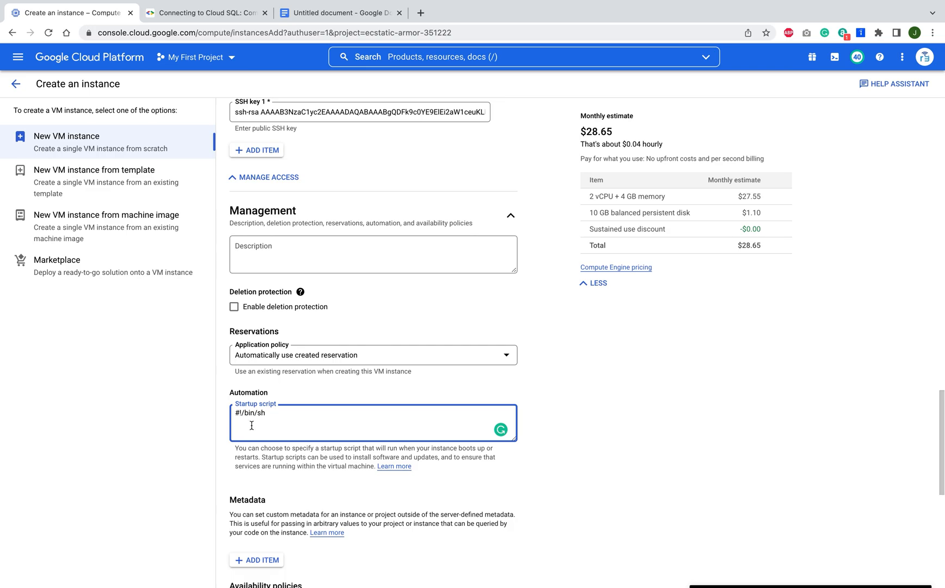
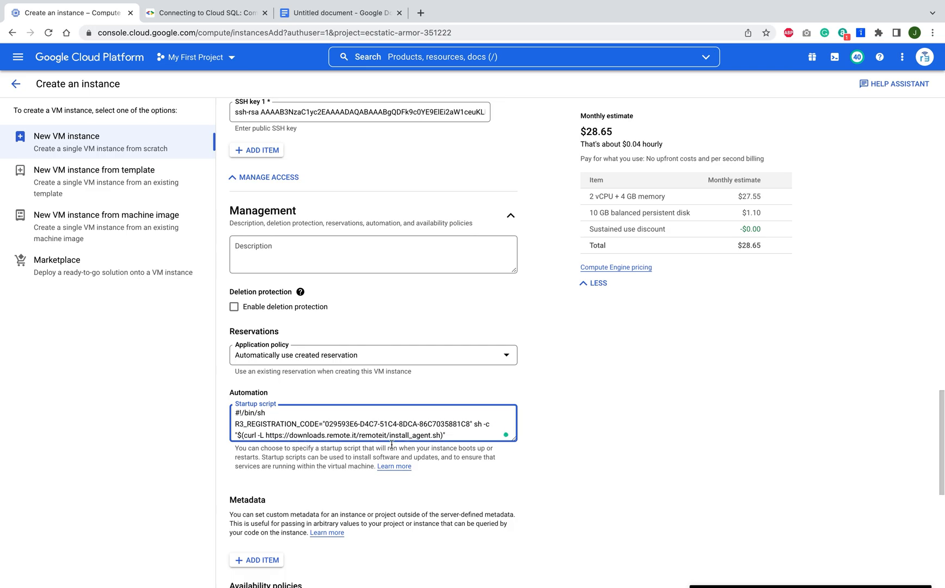
pyautogui.scroll(-3)
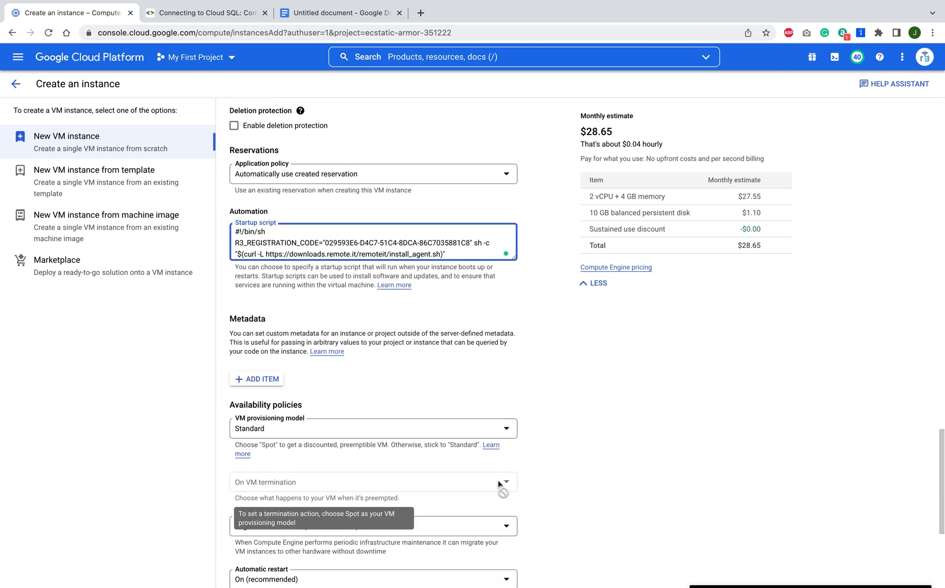
pyautogui.scroll(-3)
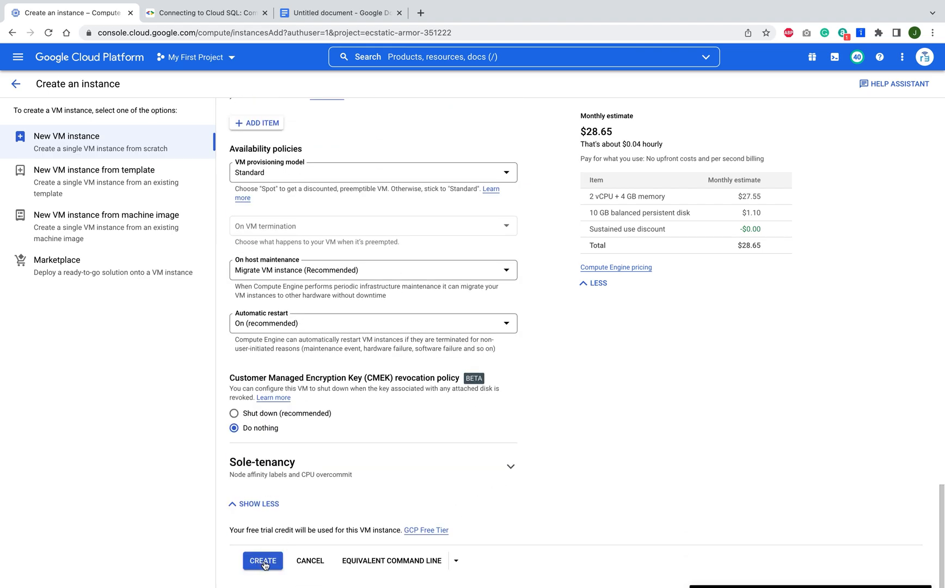
pyautogui.click(262, 560)
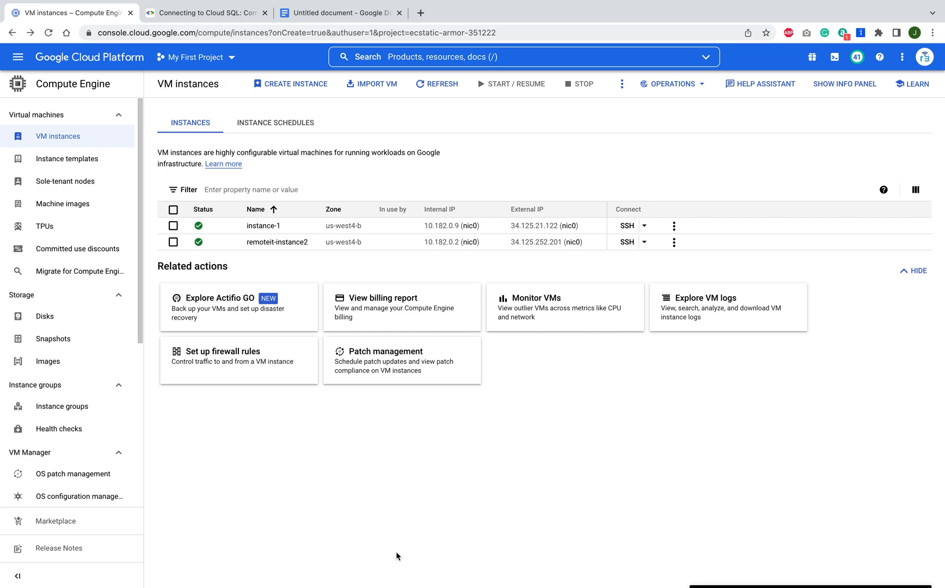
pyautogui.moveTo(173, 225)
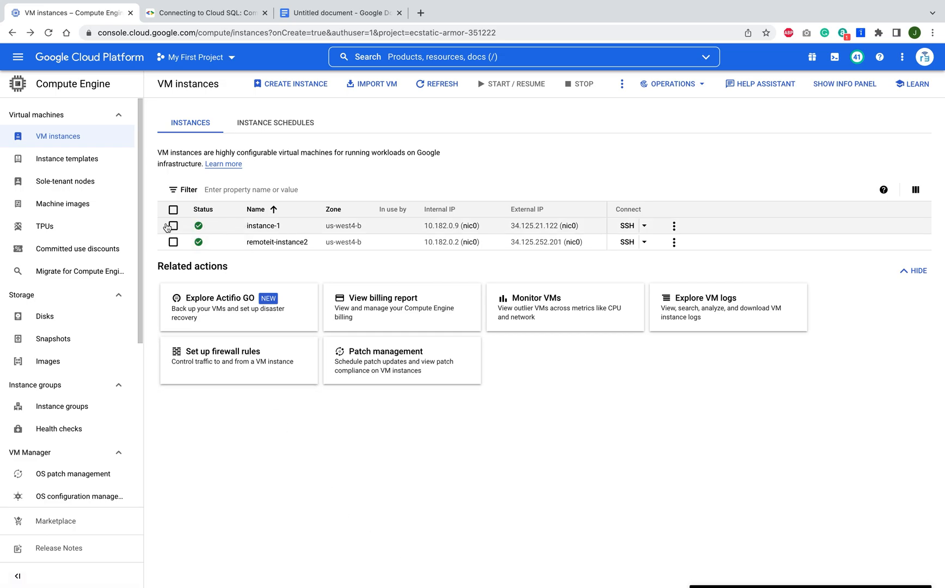
# - Select instance-1, inspect the remoteit-allow-custom firewall rule, then go back
pyautogui.click(173, 226)
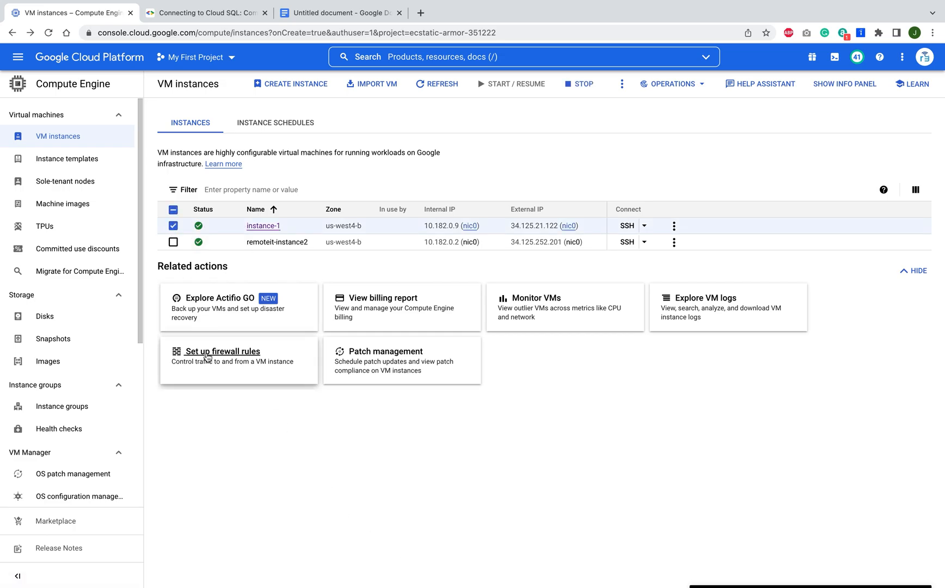
pyautogui.click(221, 351)
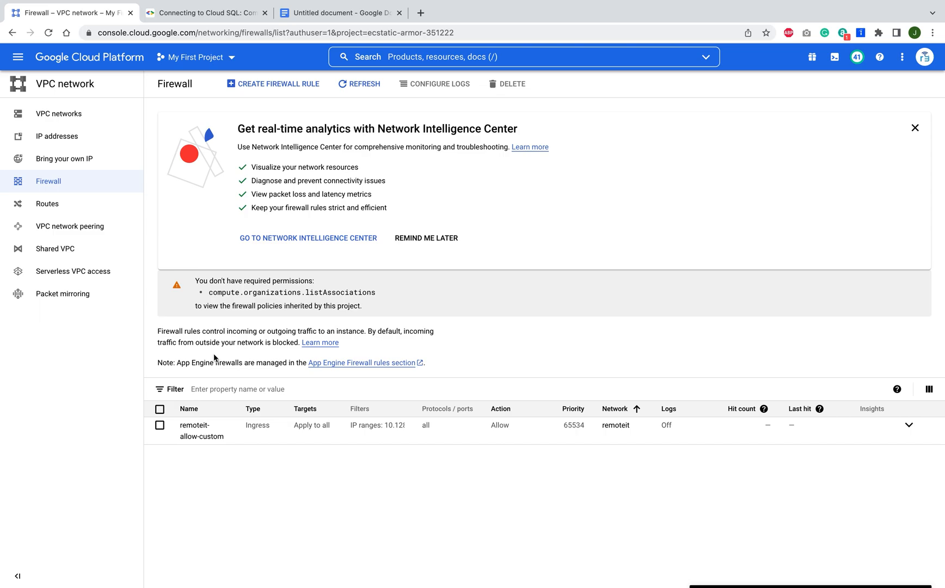
pyautogui.moveTo(202, 430)
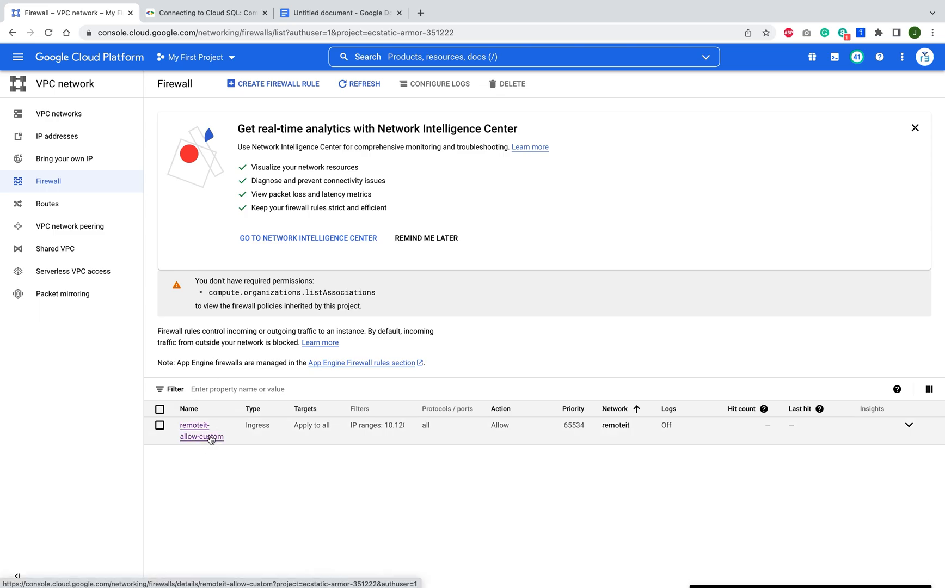
pyautogui.moveTo(368, 427)
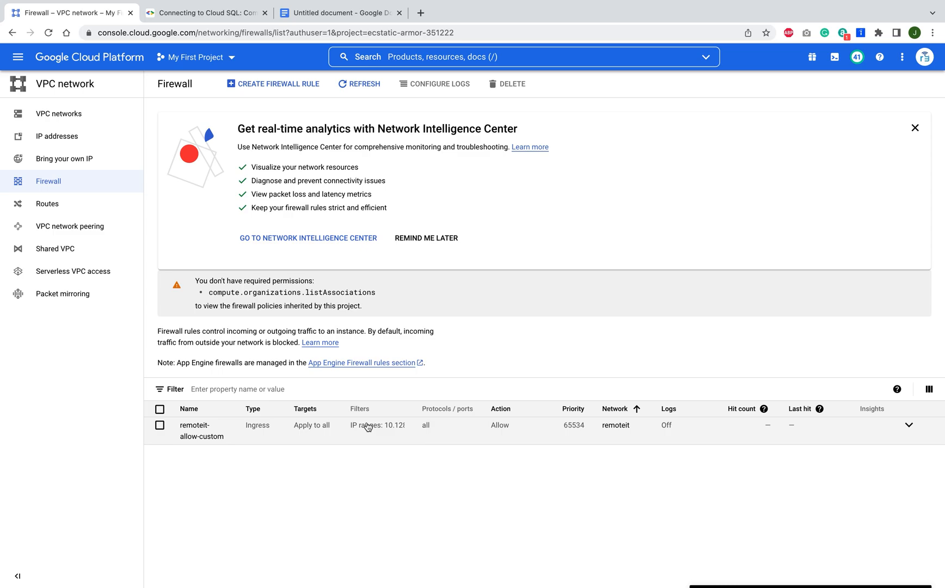
pyautogui.moveTo(75, 262)
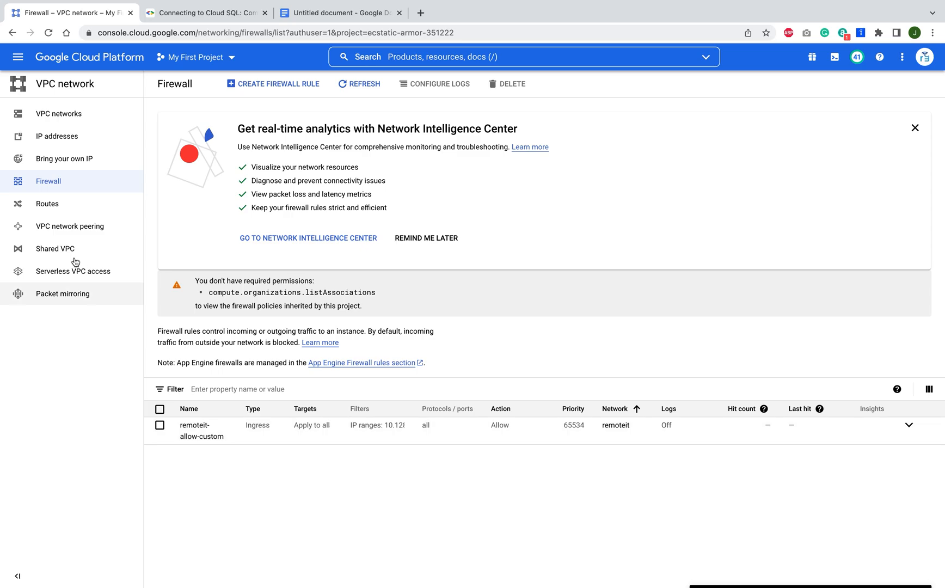
pyautogui.click(12, 33)
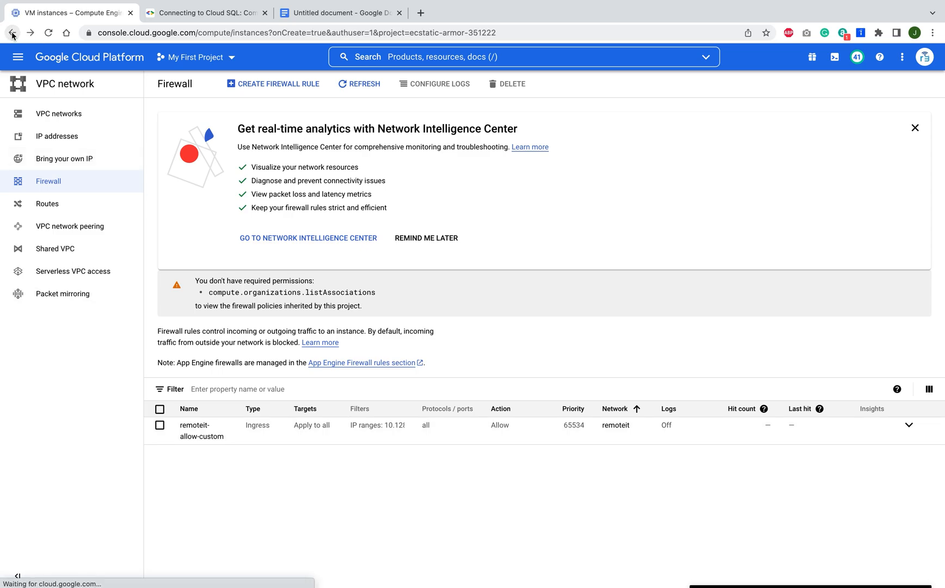
# - Open the google-cloud-mysql Cloud SQL instance and copy its private IP 172.24.16.3
pyautogui.click(11, 32)
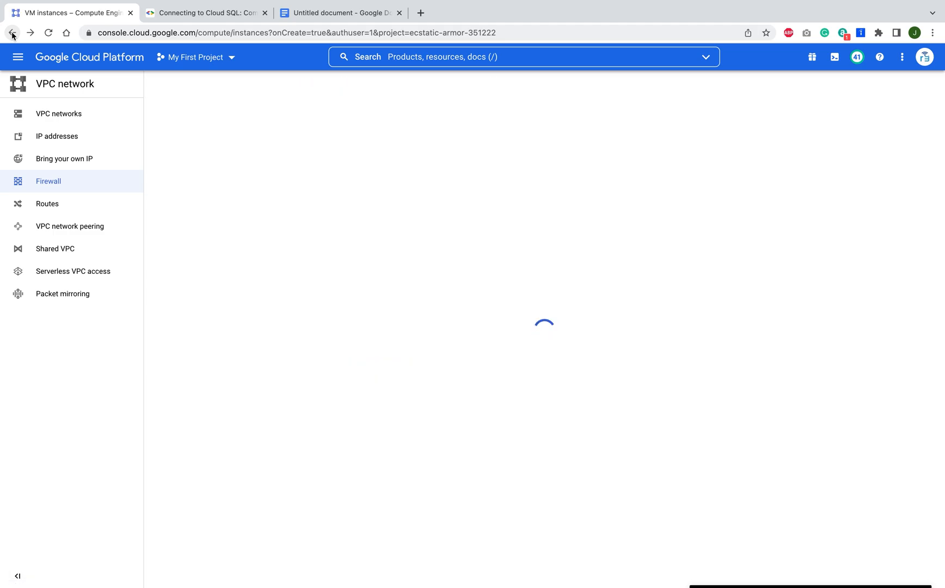
pyautogui.click(12, 33)
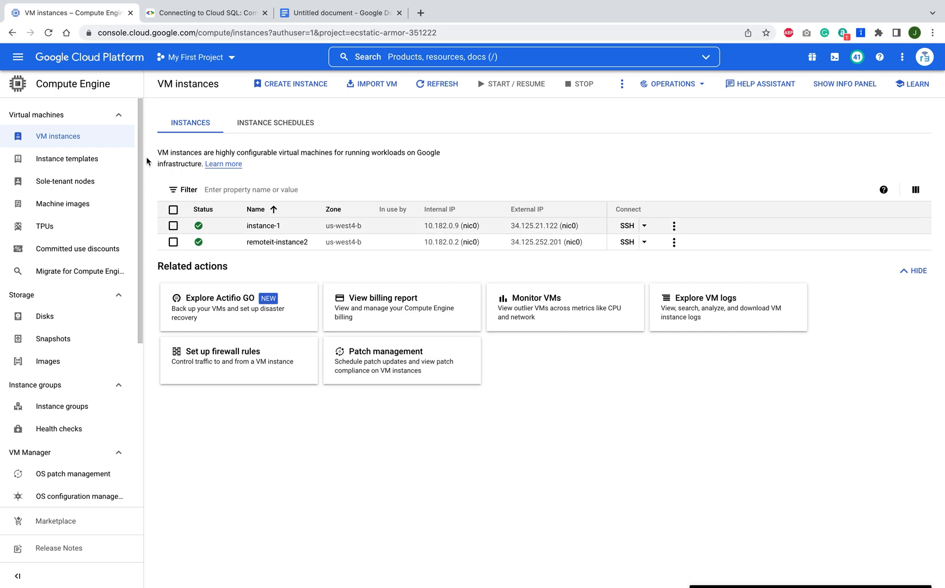
pyautogui.click(18, 56)
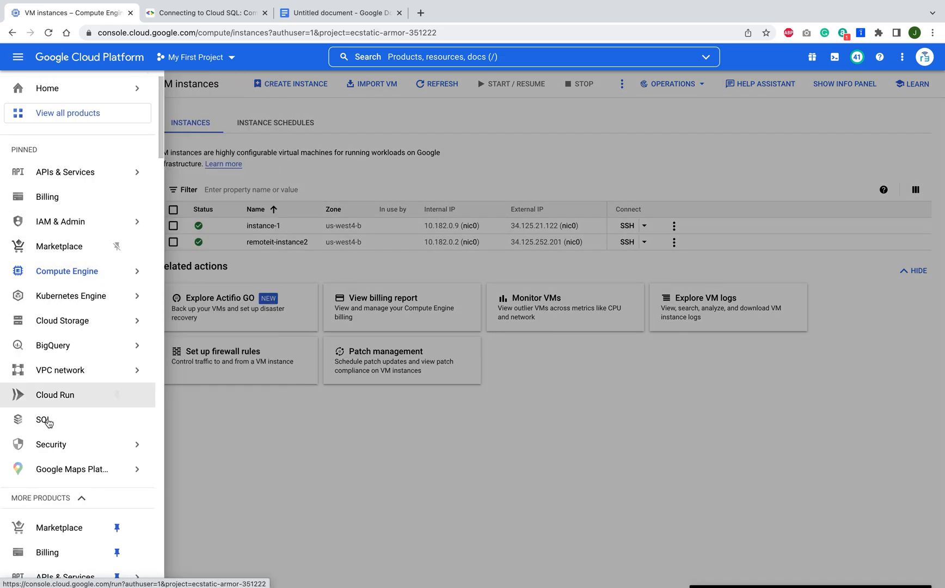
pyautogui.click(43, 421)
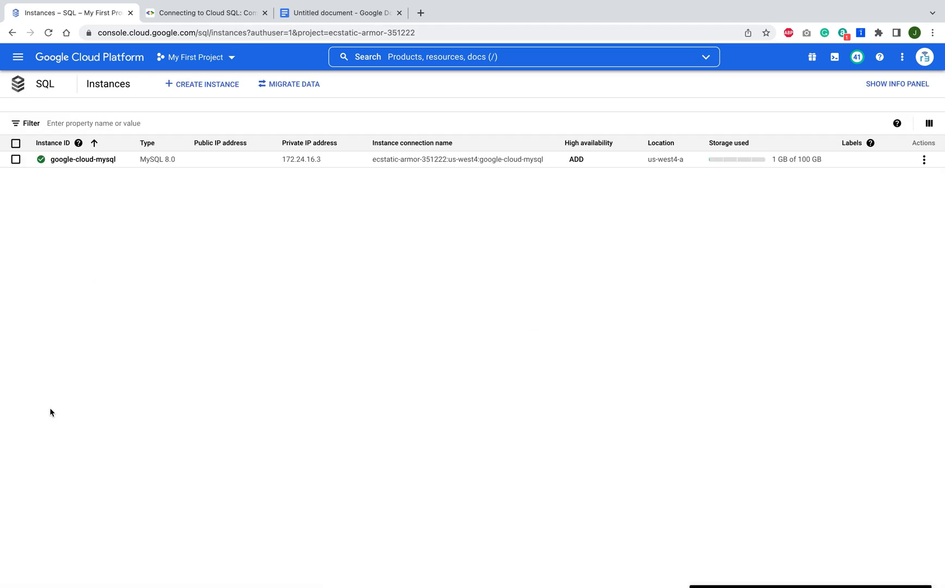
pyautogui.click(84, 159)
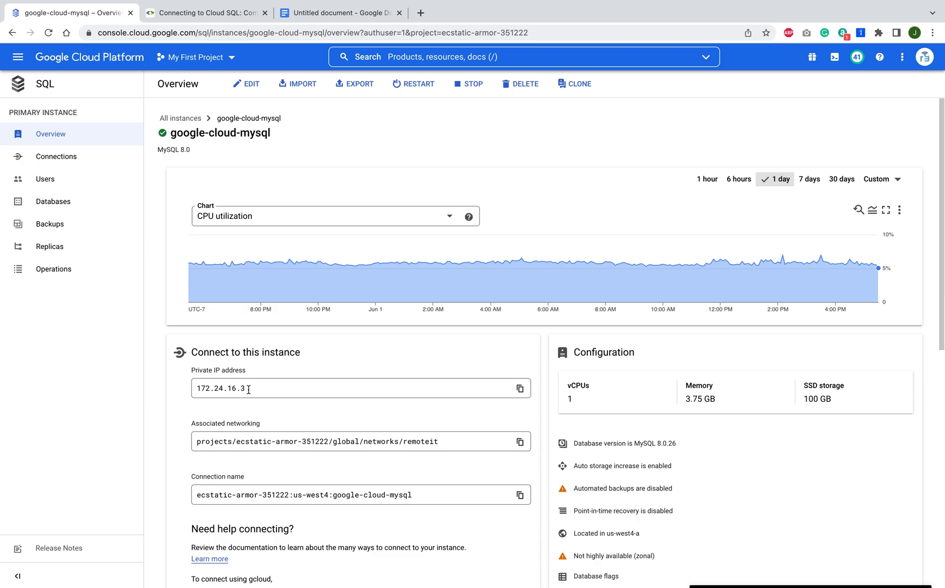
pyautogui.moveTo(519, 388)
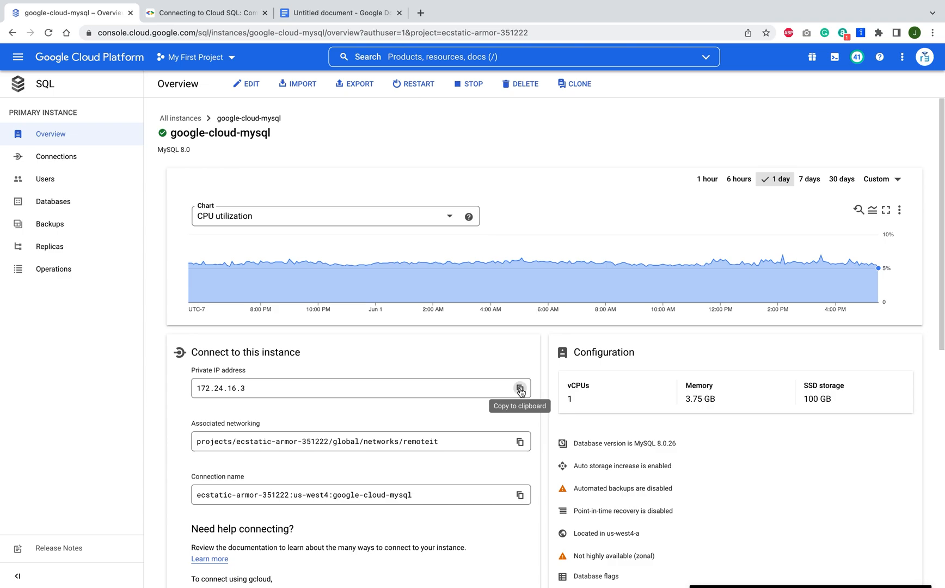
pyautogui.click(519, 389)
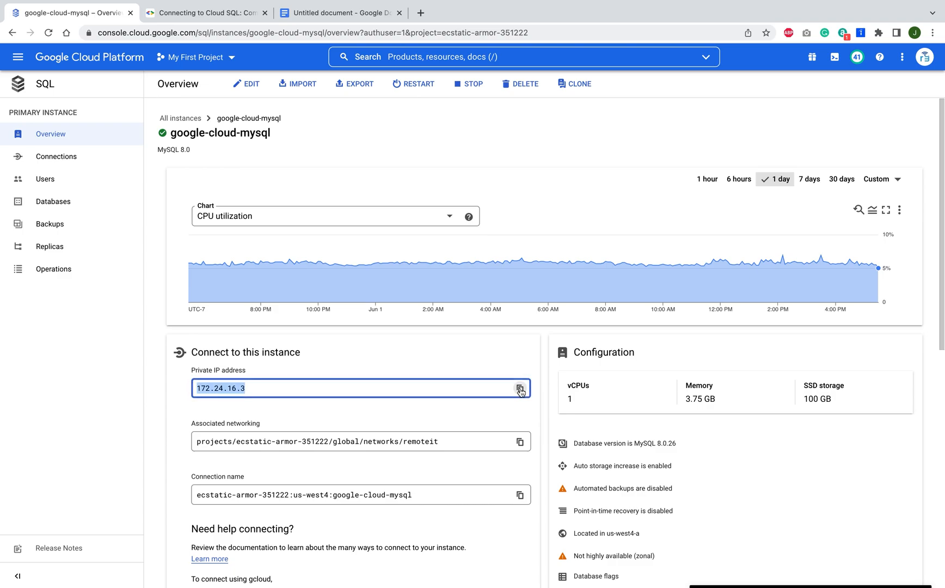
pyautogui.click(205, 12)
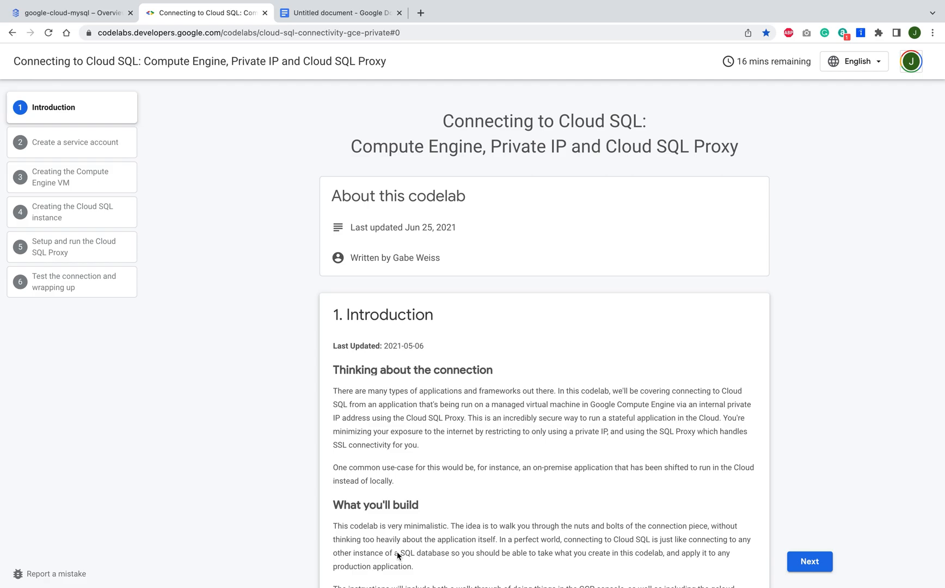
pyautogui.moveTo(406, 240)
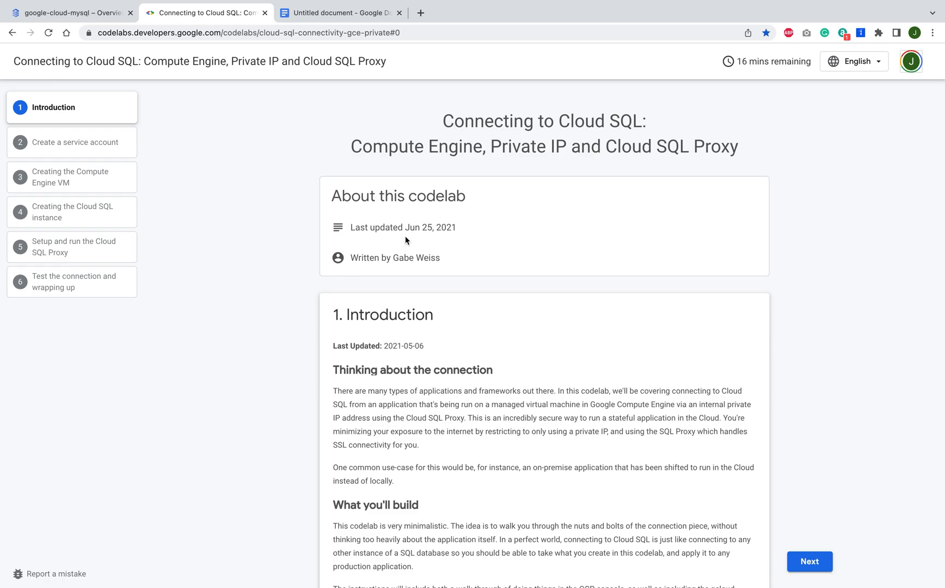
pyautogui.moveTo(380, 269)
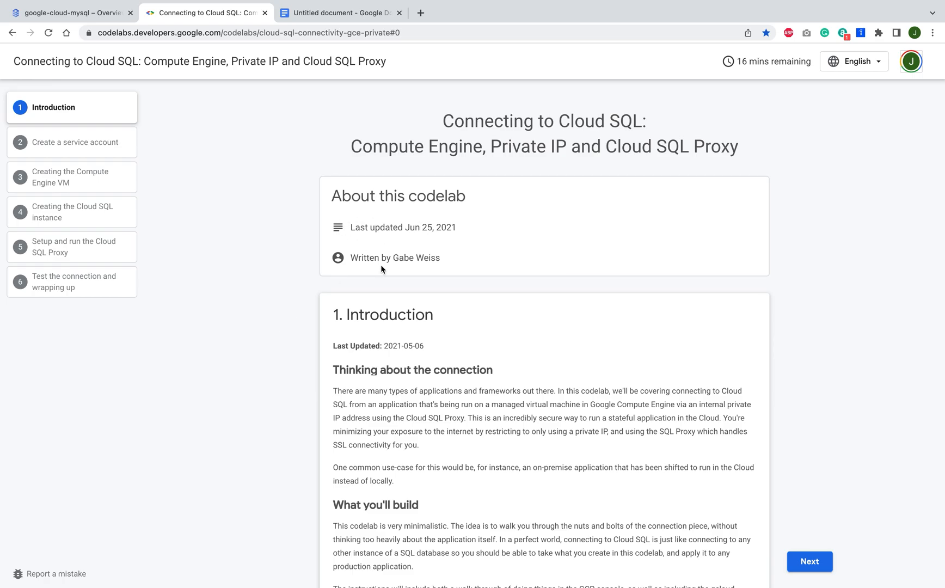
pyautogui.moveTo(539, 249)
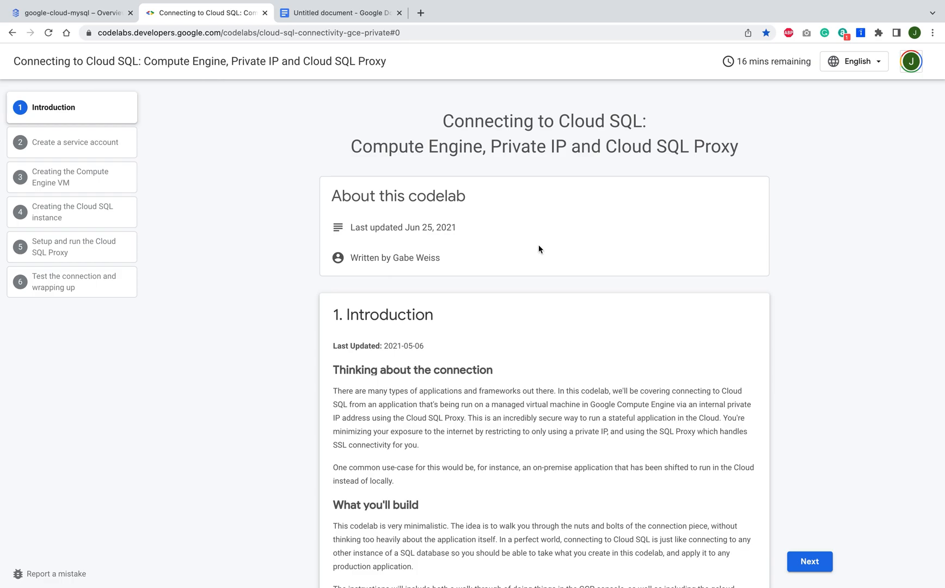
pyautogui.moveTo(272, 50)
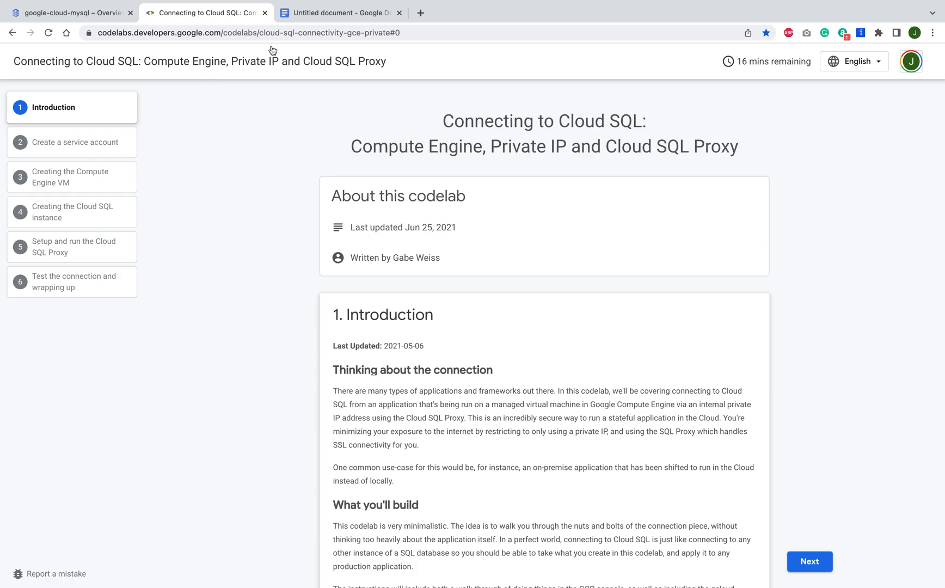
pyautogui.moveTo(383, 314)
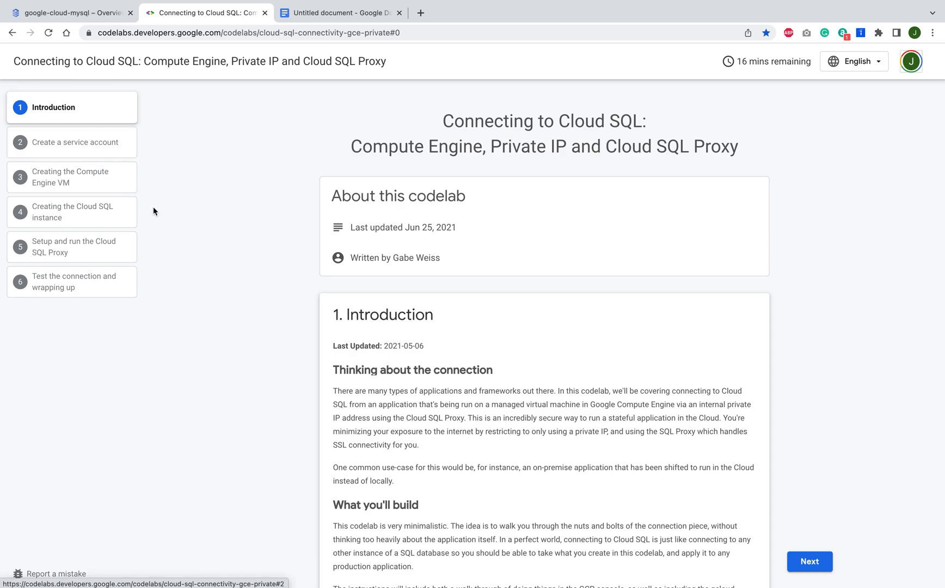
pyautogui.moveTo(549, 271)
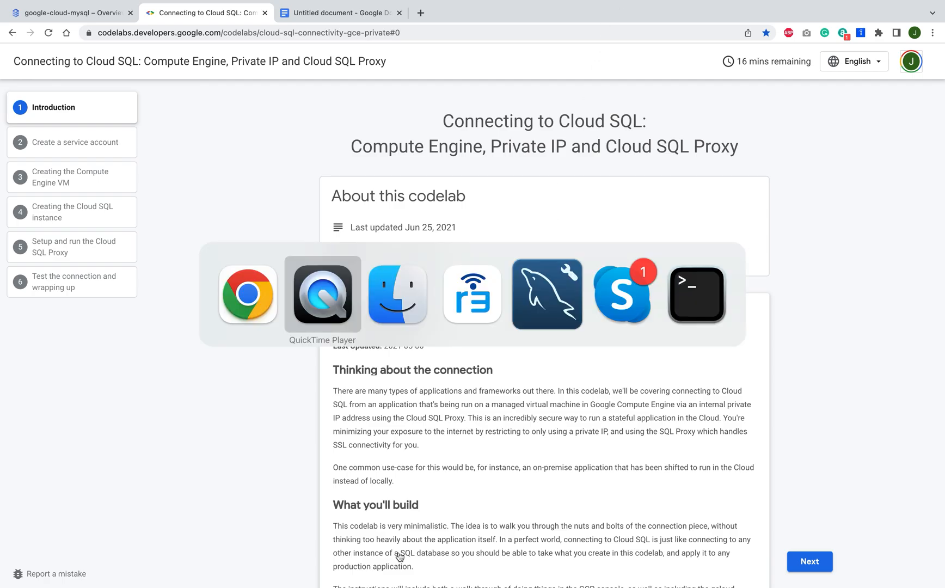
# - Clear the google cloud search, view instance-1's details, and return to the device list
pyautogui.click(473, 295)
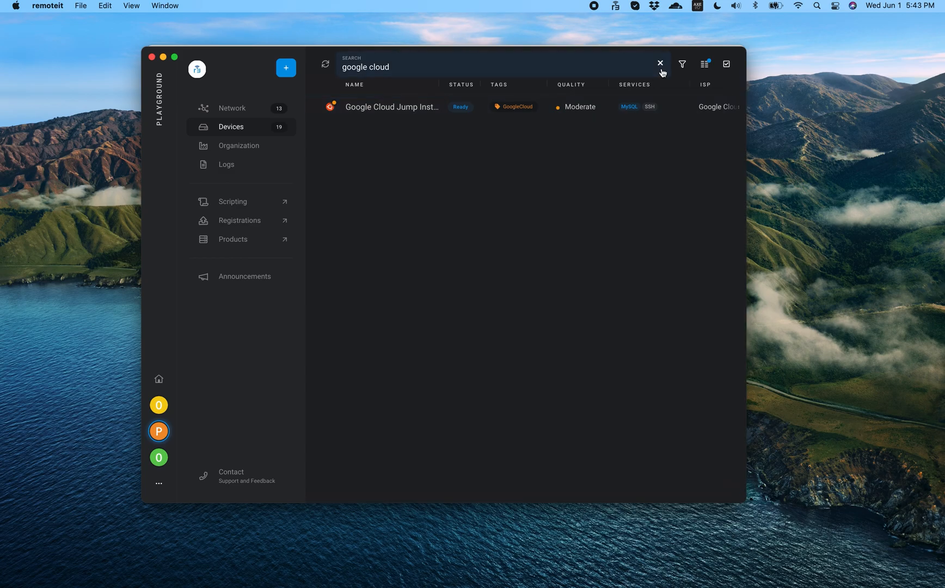
pyautogui.click(659, 63)
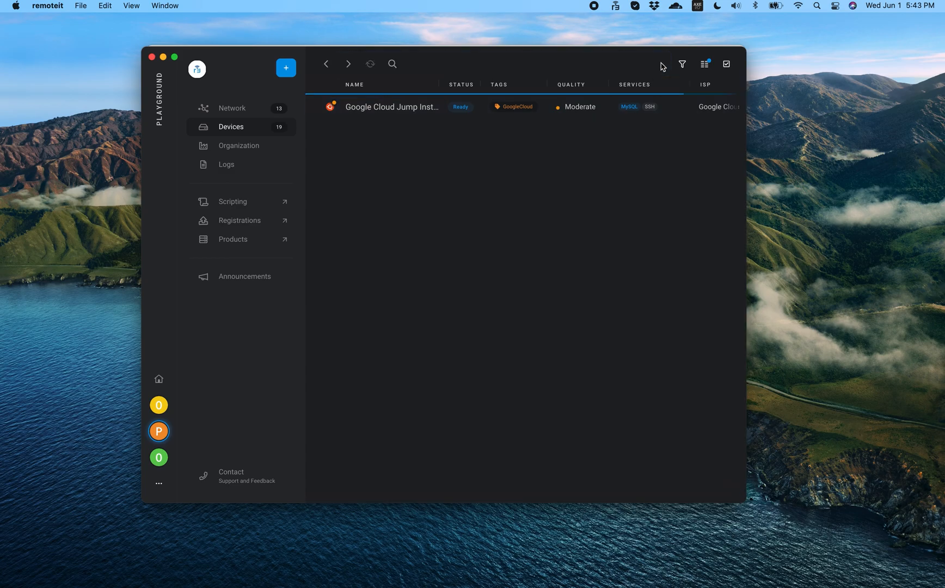
pyautogui.moveTo(430, 86)
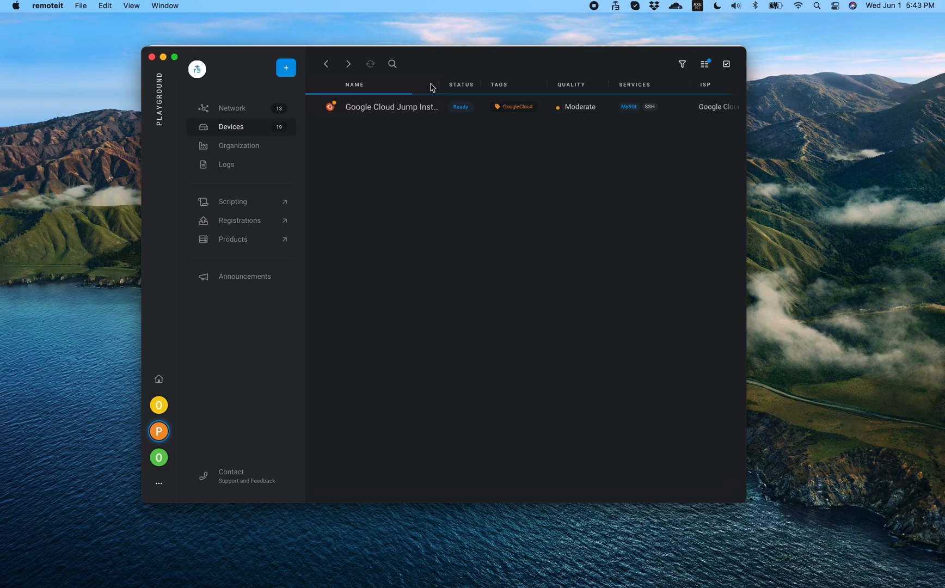
pyautogui.click(370, 63)
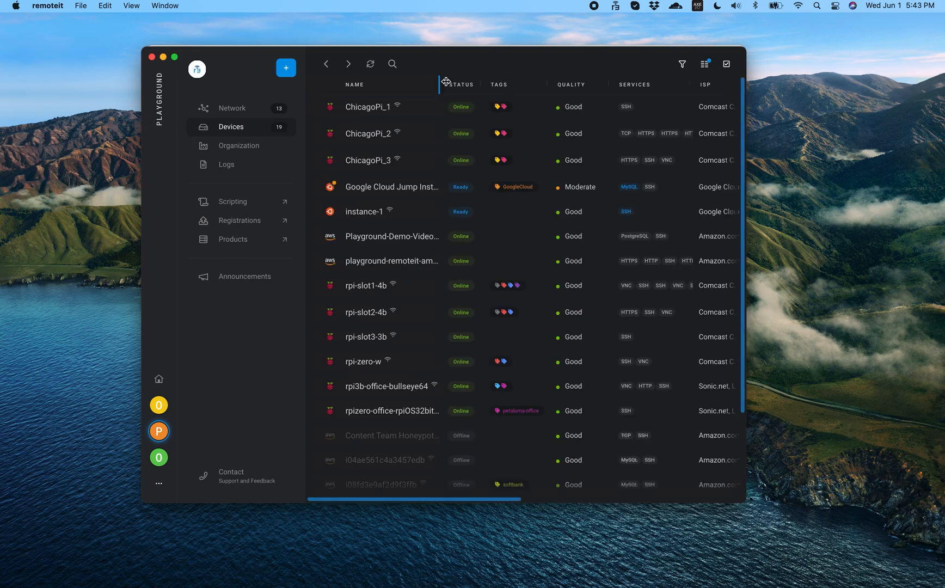
pyautogui.moveTo(368, 214)
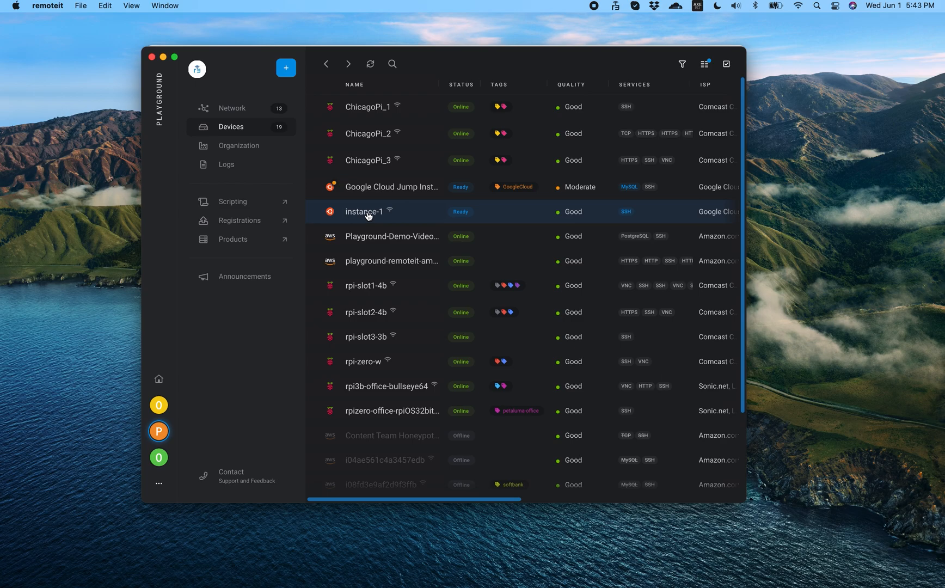
pyautogui.click(368, 212)
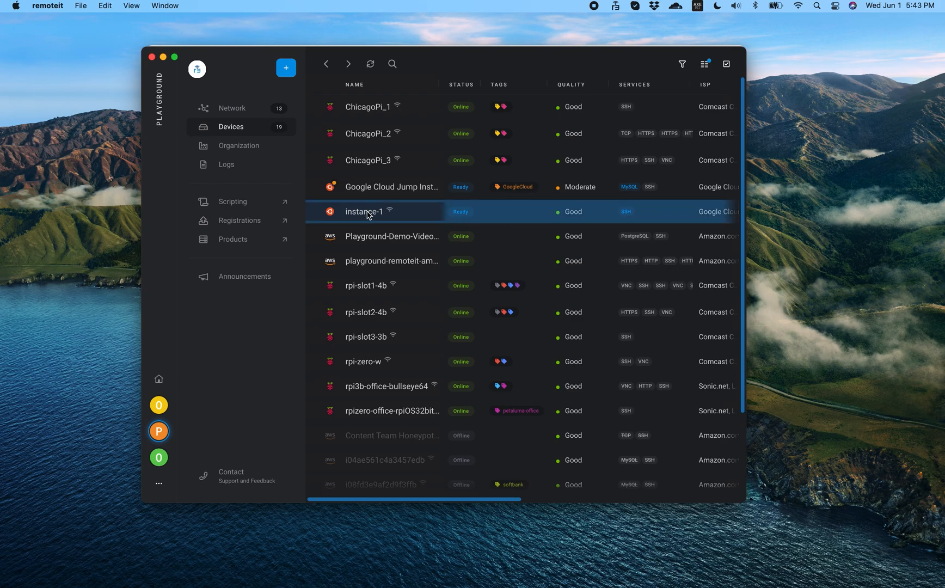
pyautogui.click(365, 211)
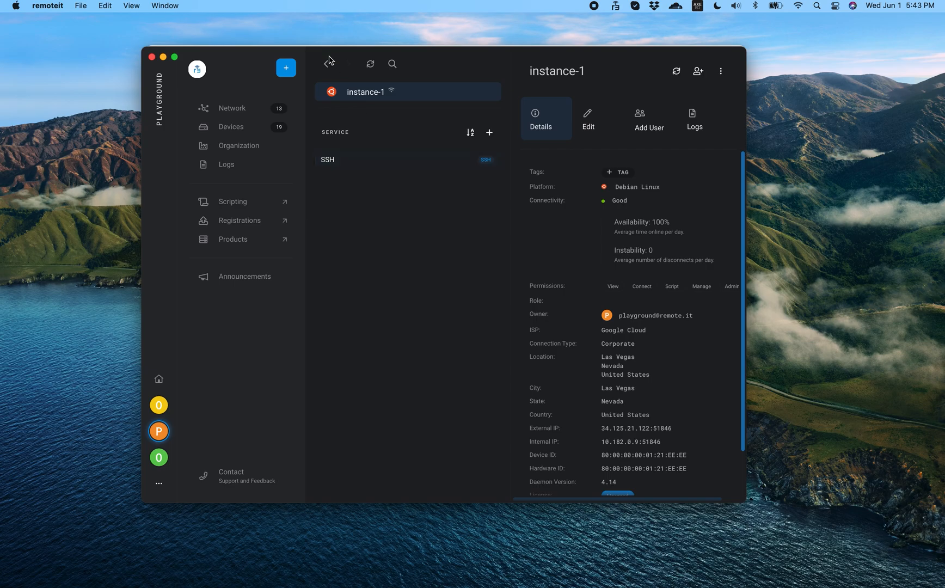
pyautogui.moveTo(326, 63)
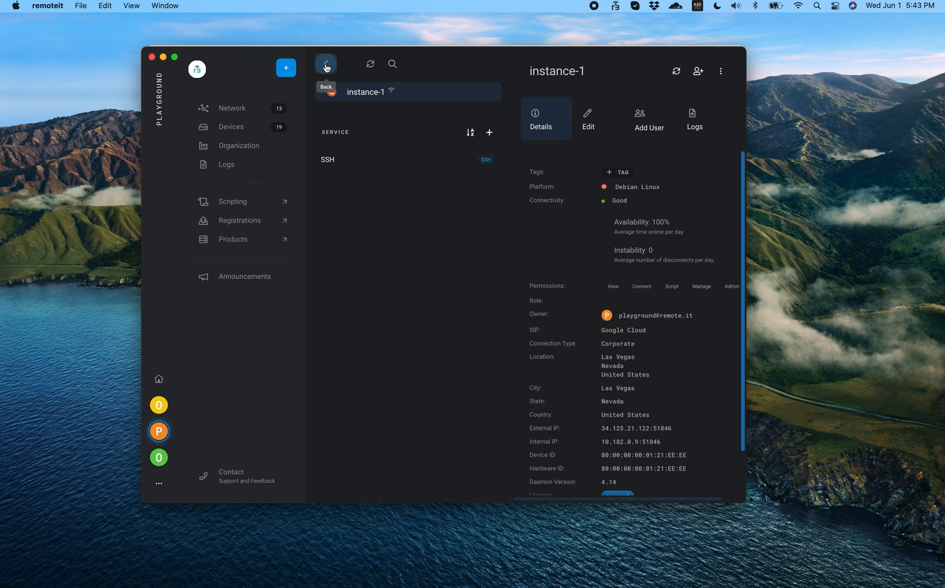
pyautogui.click(325, 63)
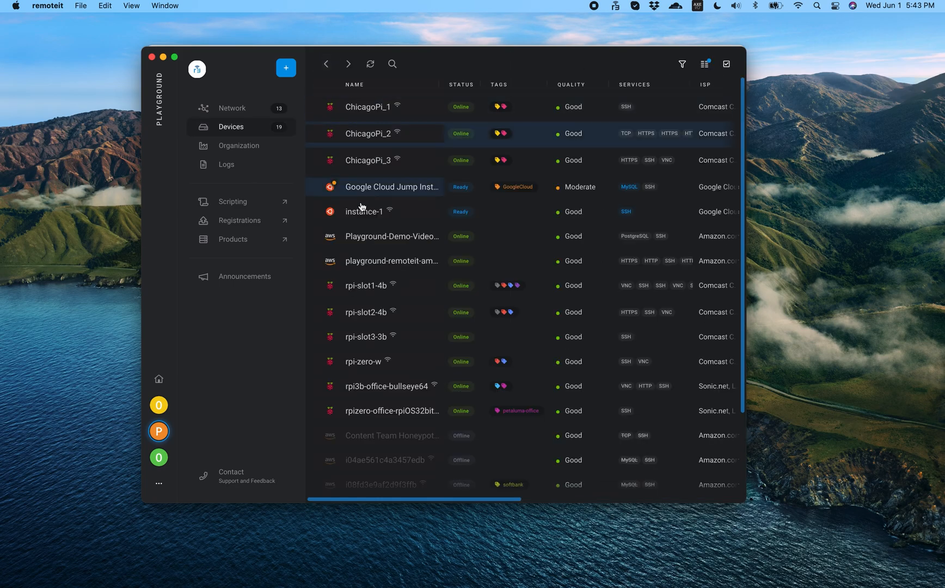
pyautogui.moveTo(365, 212)
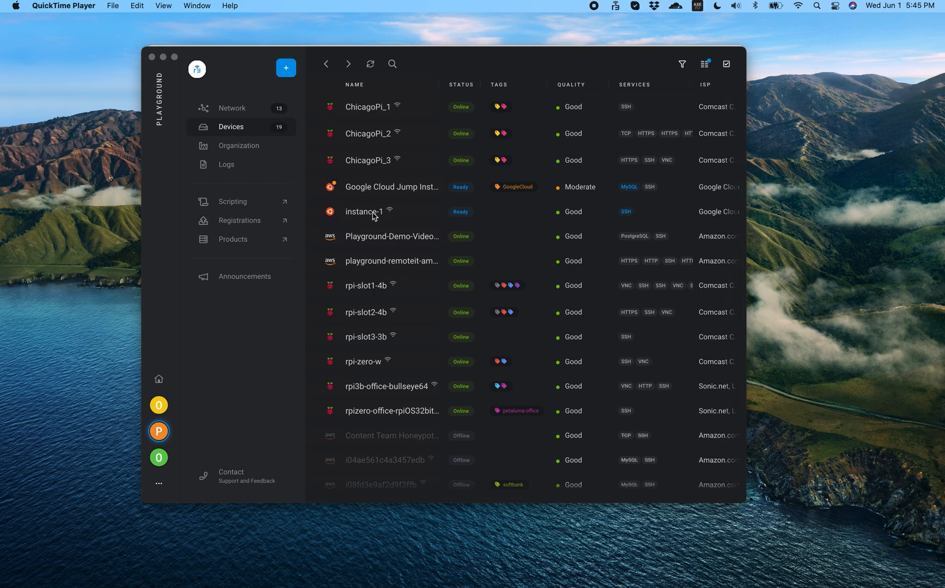
pyautogui.click(373, 212)
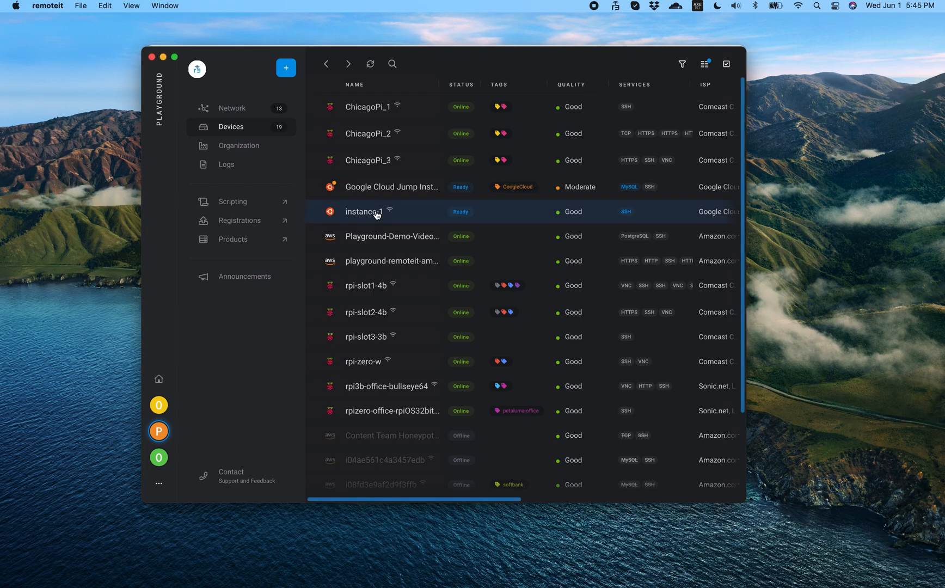
# - Save a MySQL service on instance-1 with host 172.24.16.3 and port 3306
pyautogui.click(368, 212)
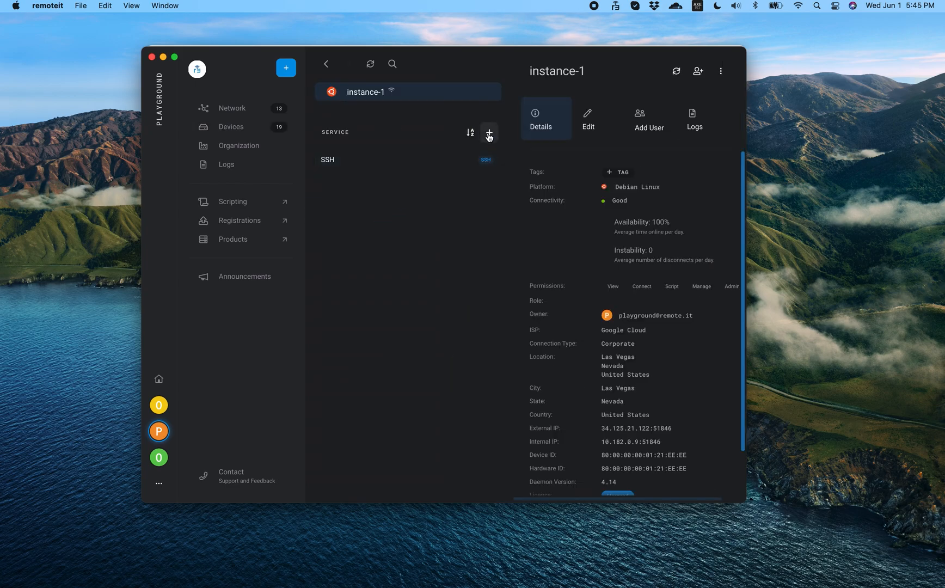
pyautogui.click(489, 133)
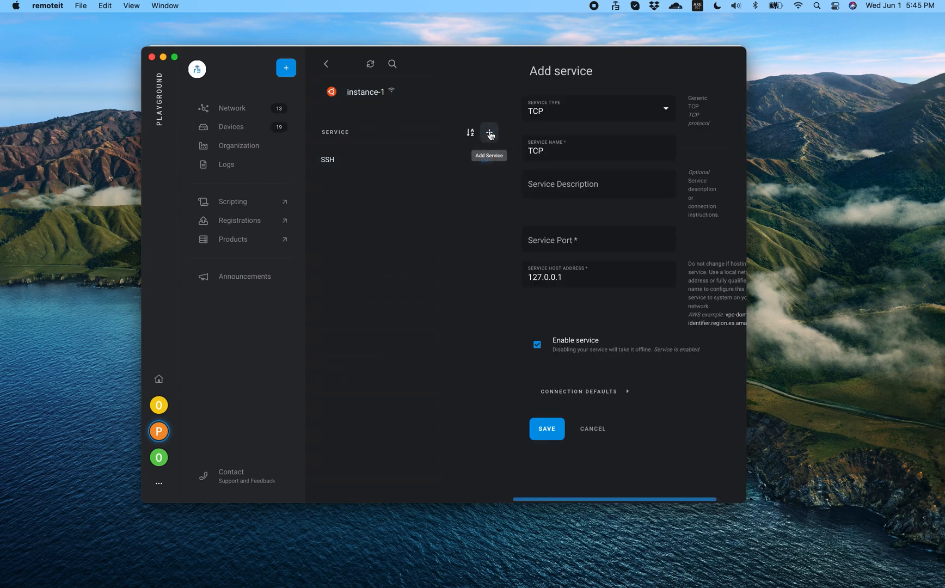
pyautogui.moveTo(531, 129)
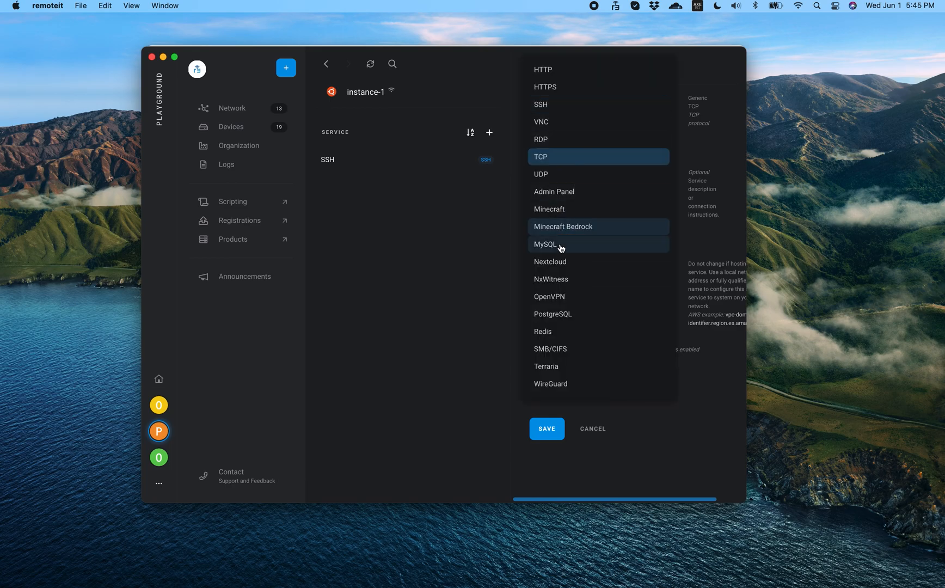
pyautogui.click(544, 245)
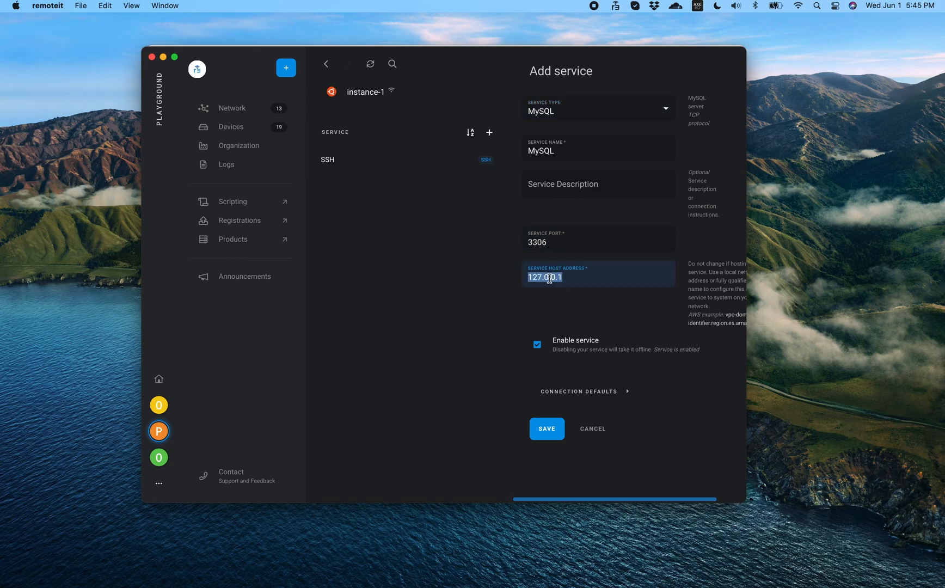
pyautogui.write('172.24.16.3')
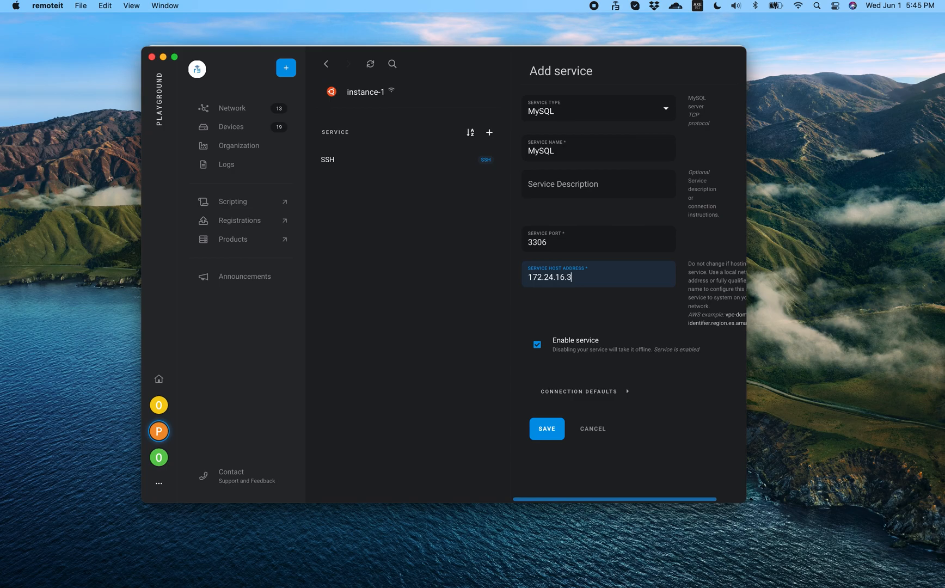
pyautogui.moveTo(530, 352)
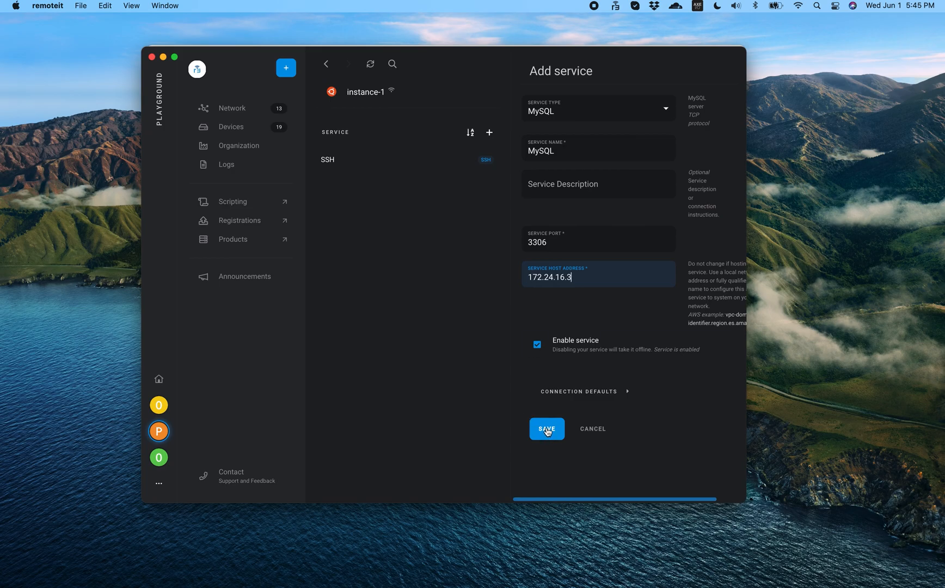
pyautogui.click(546, 428)
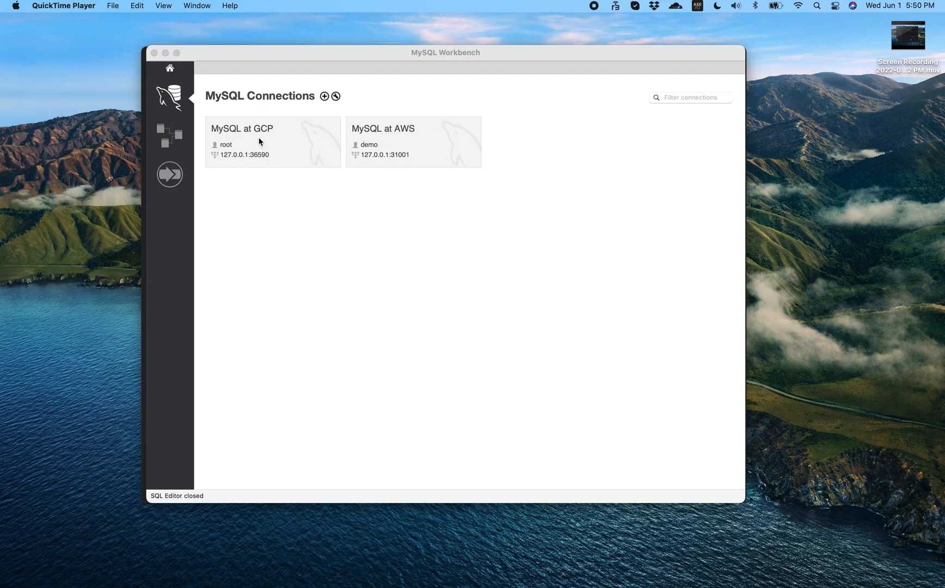
pyautogui.moveTo(264, 148)
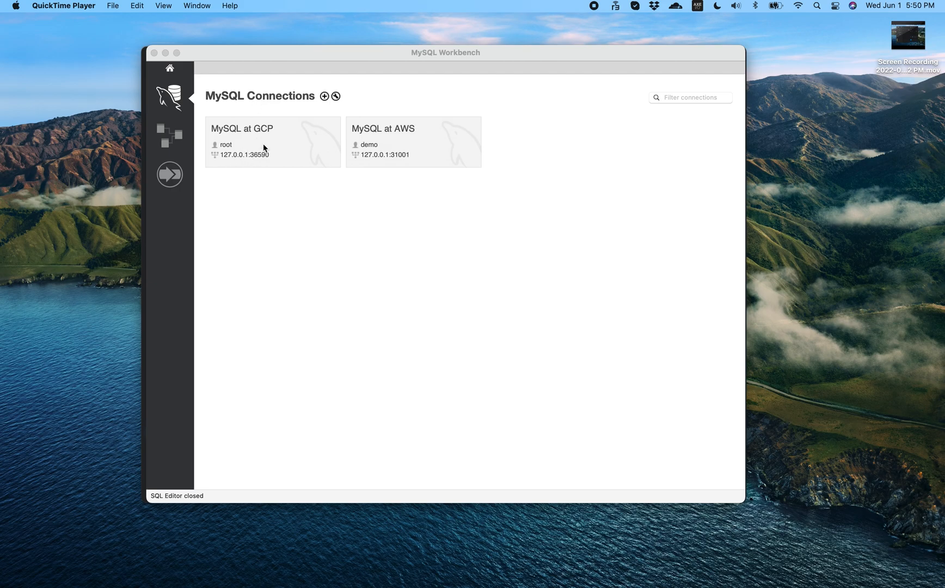
# - Connect to 'MySQL at GCP', expand sys > Tables, and select all rows of sys_config
pyautogui.doubleClick(272, 142)
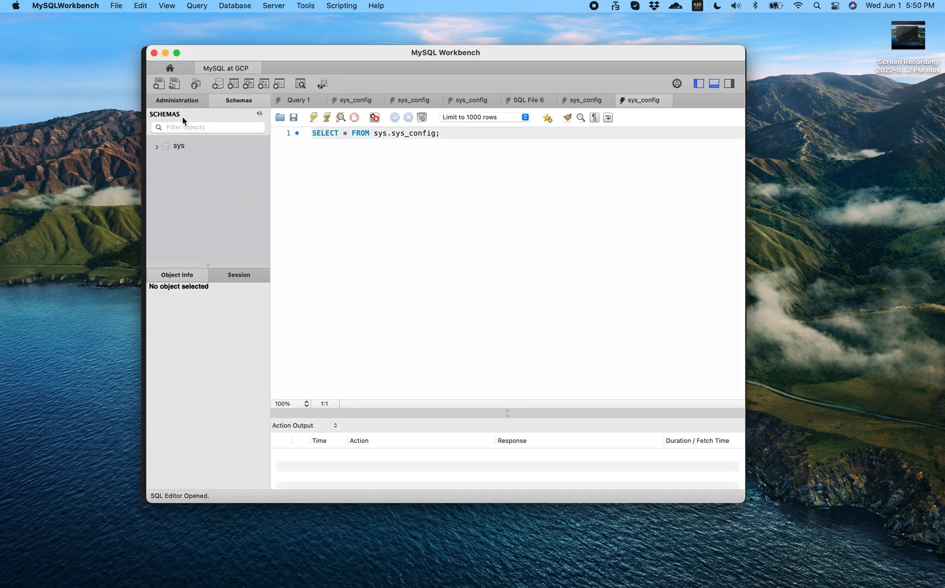
pyautogui.click(157, 146)
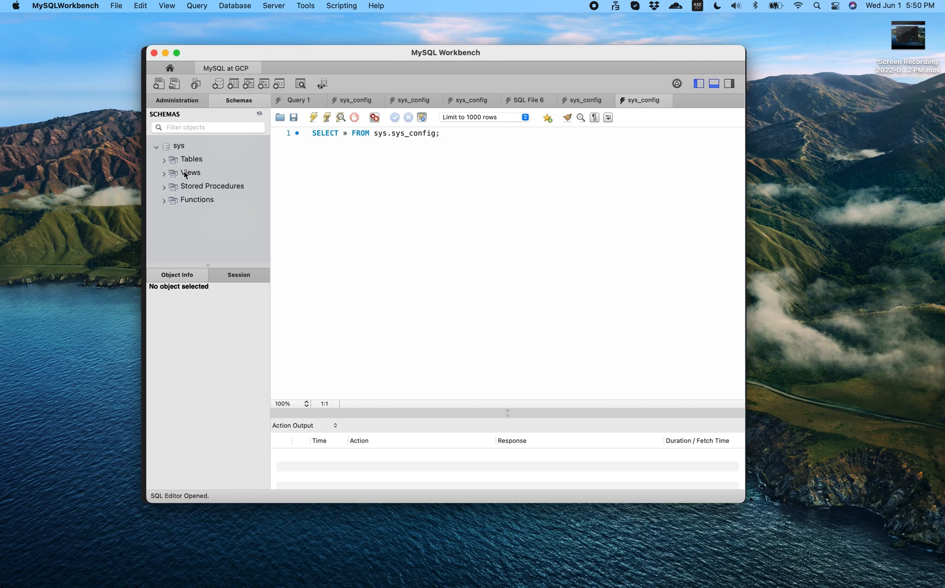
pyautogui.click(164, 159)
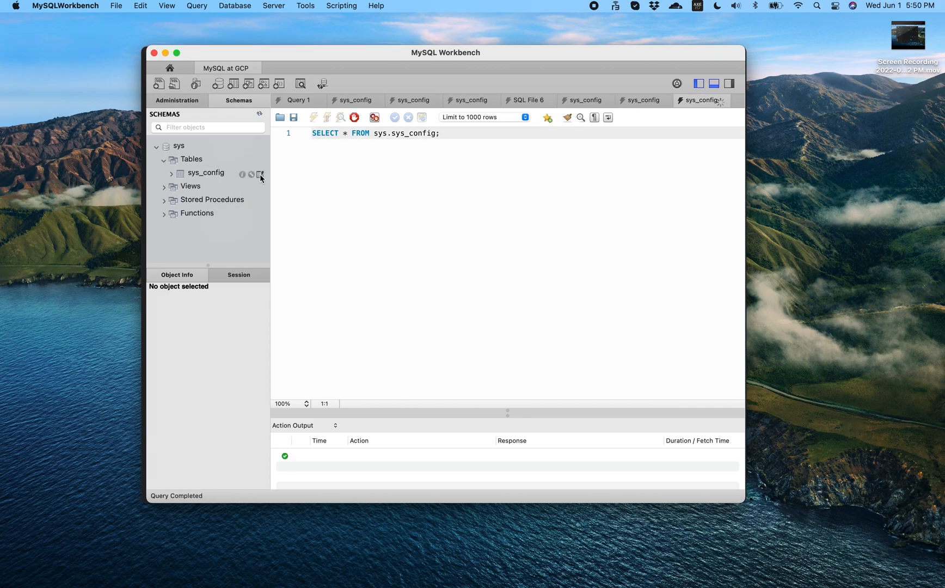
pyautogui.click(313, 117)
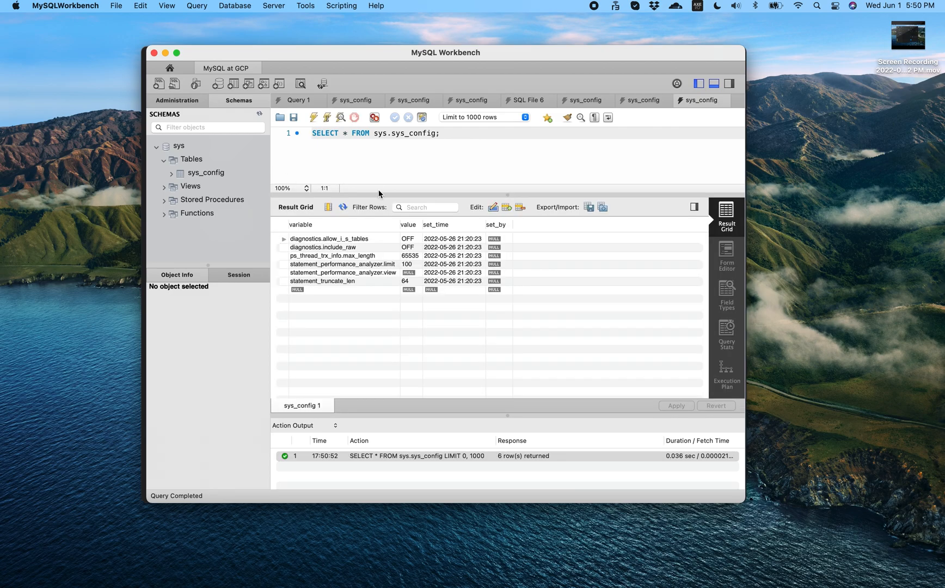